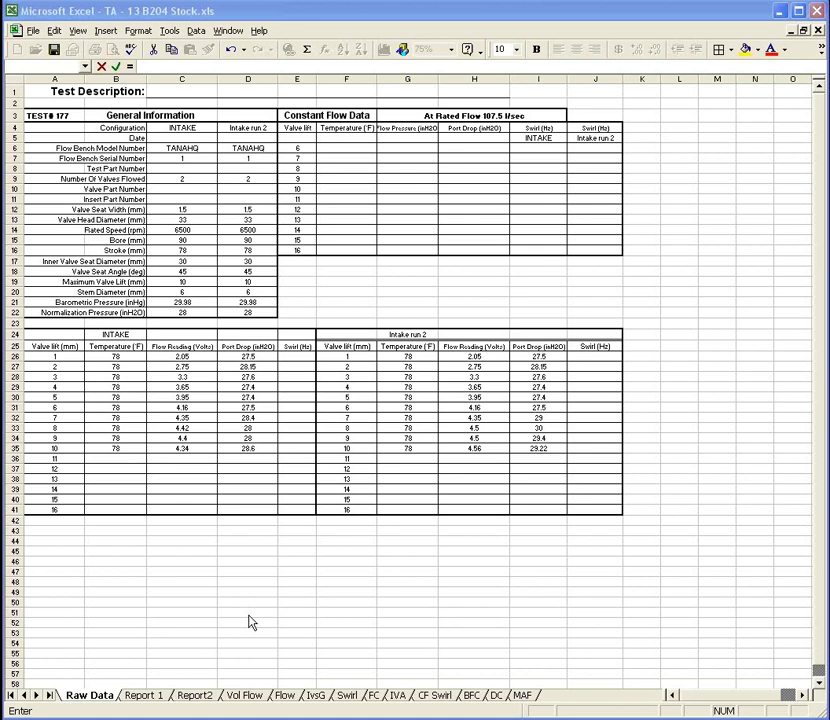
mouse_move(250, 320)
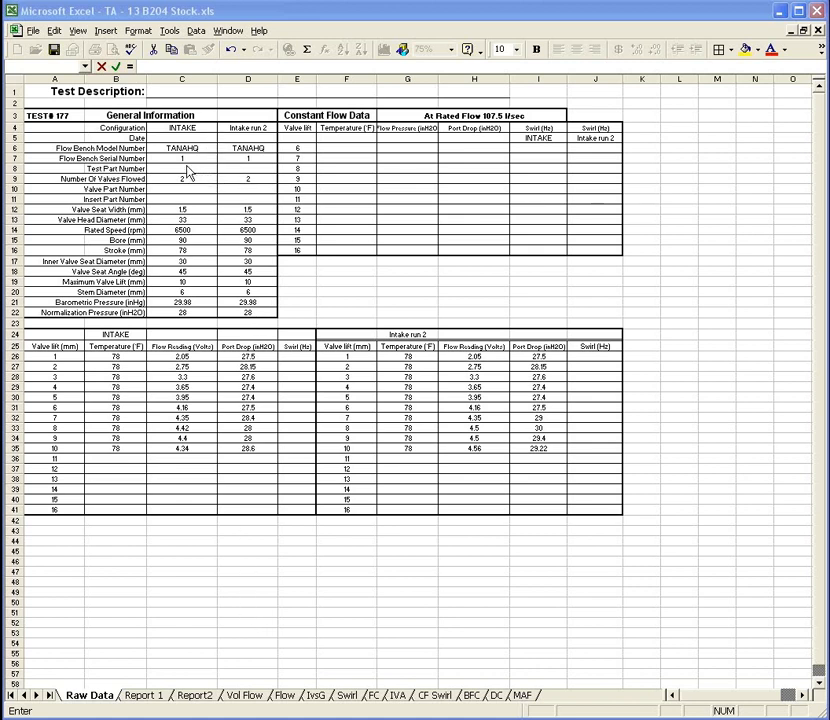
mouse_move(180, 128)
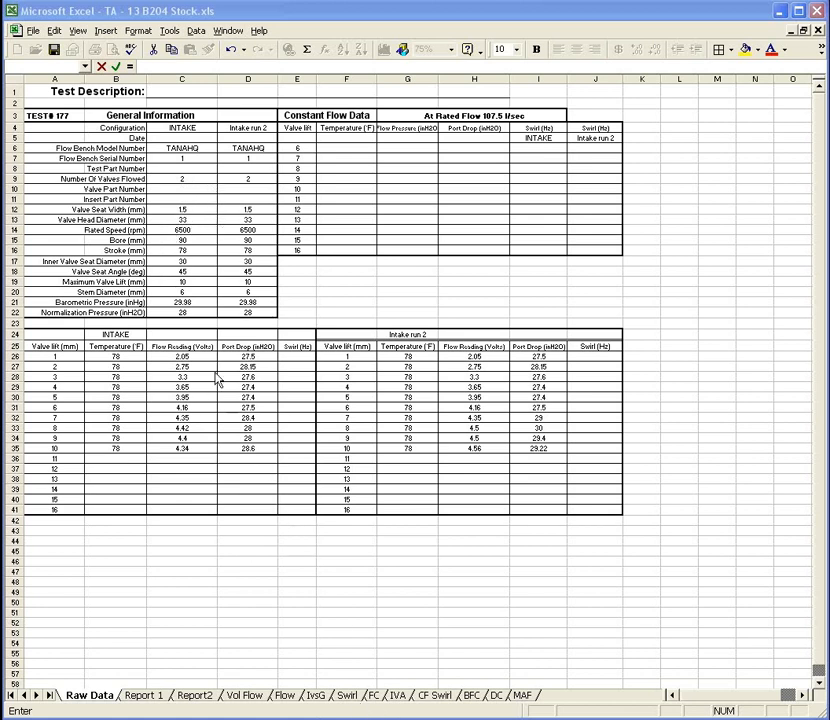
mouse_move(196, 230)
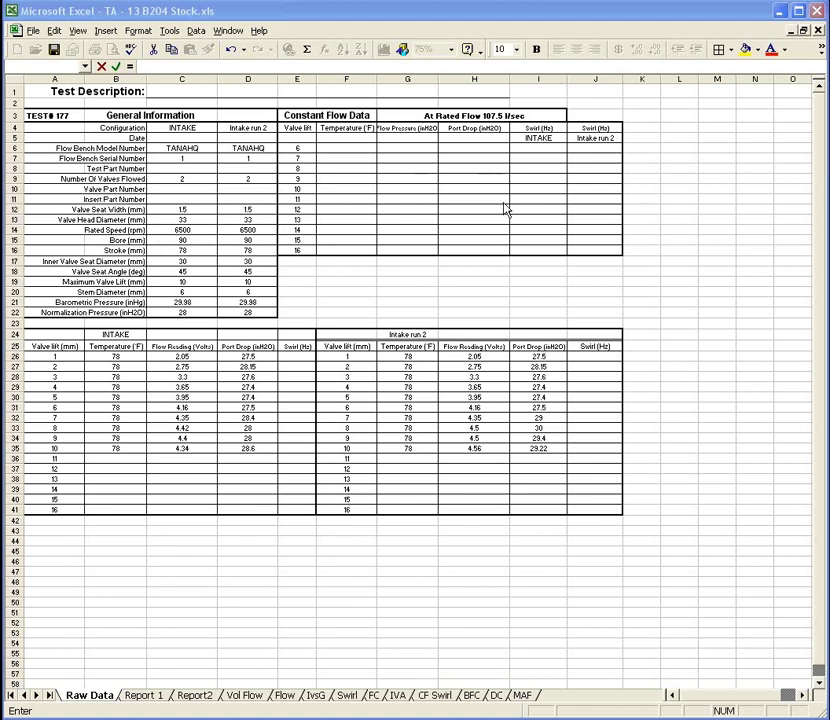
mouse_move(460, 180)
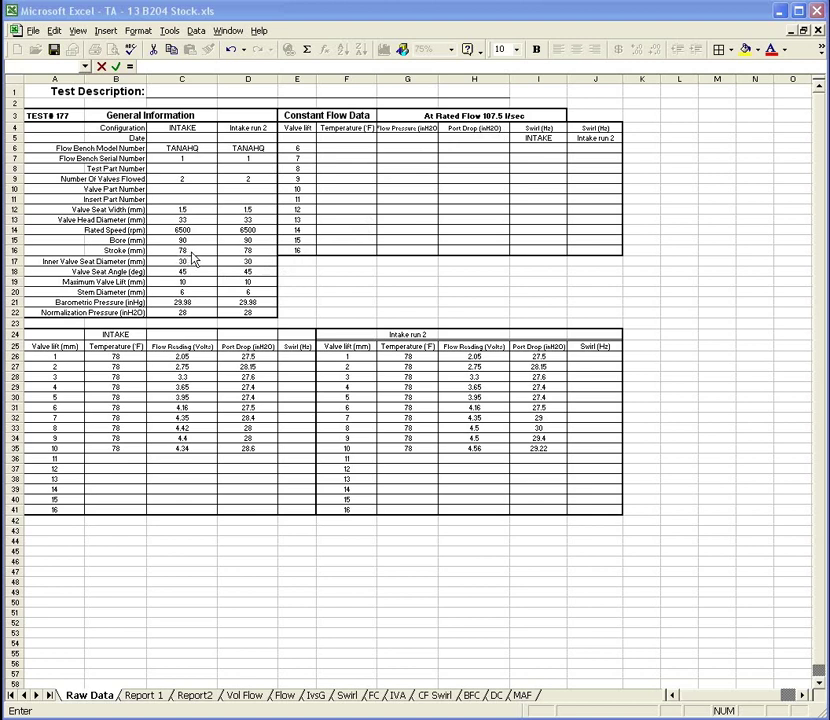
mouse_move(268, 270)
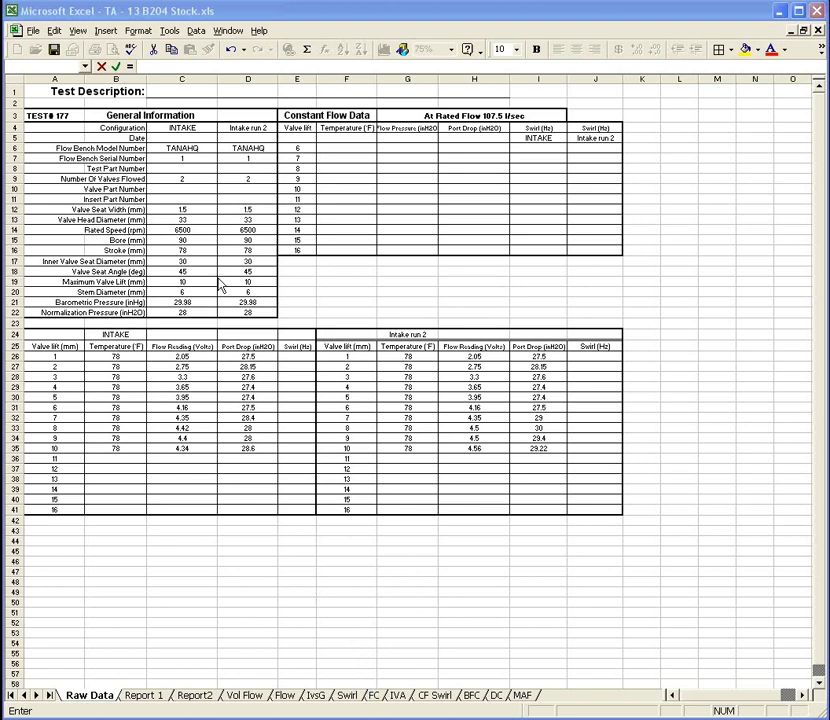
mouse_move(258, 288)
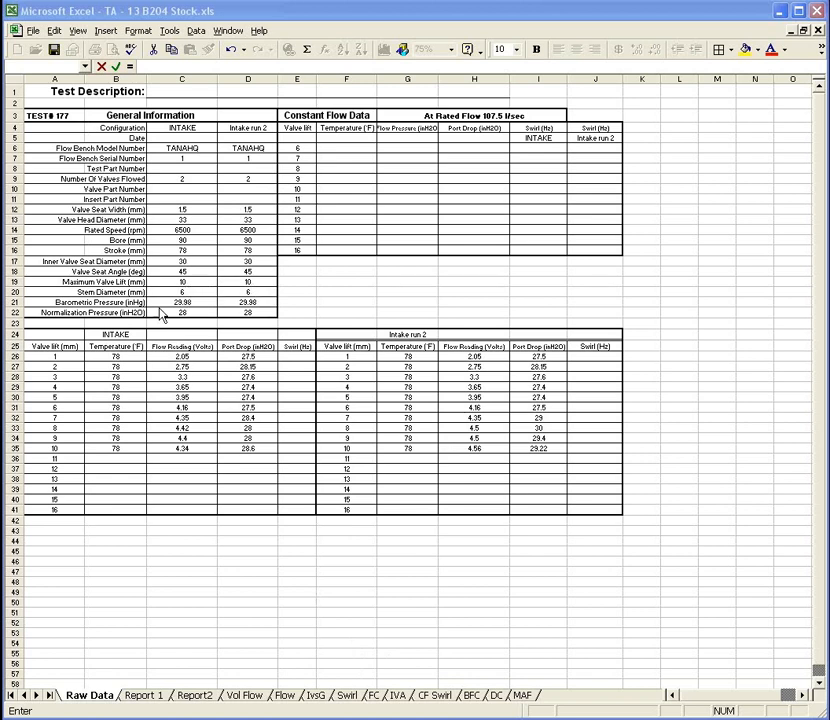
mouse_move(186, 320)
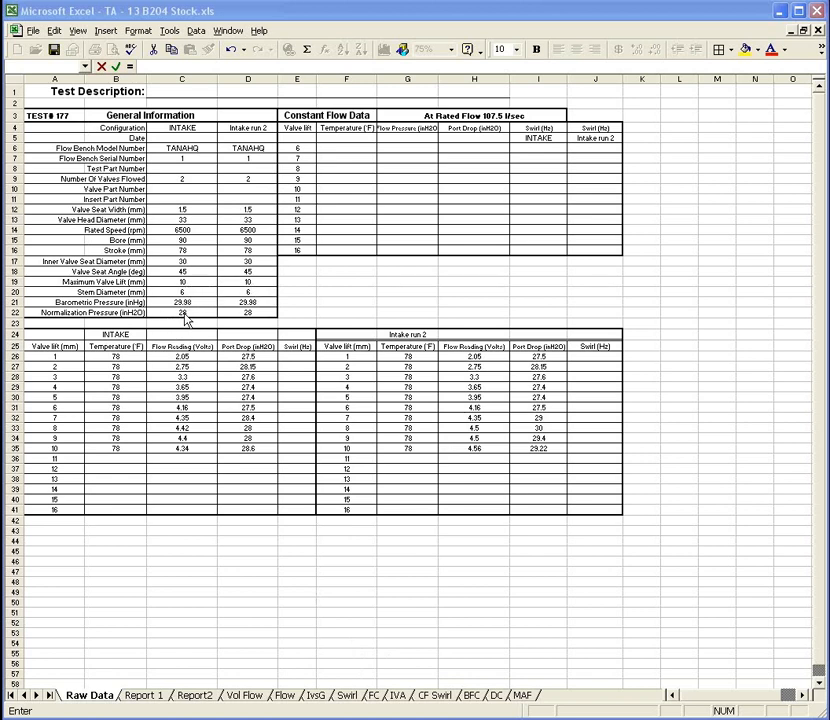
mouse_move(200, 324)
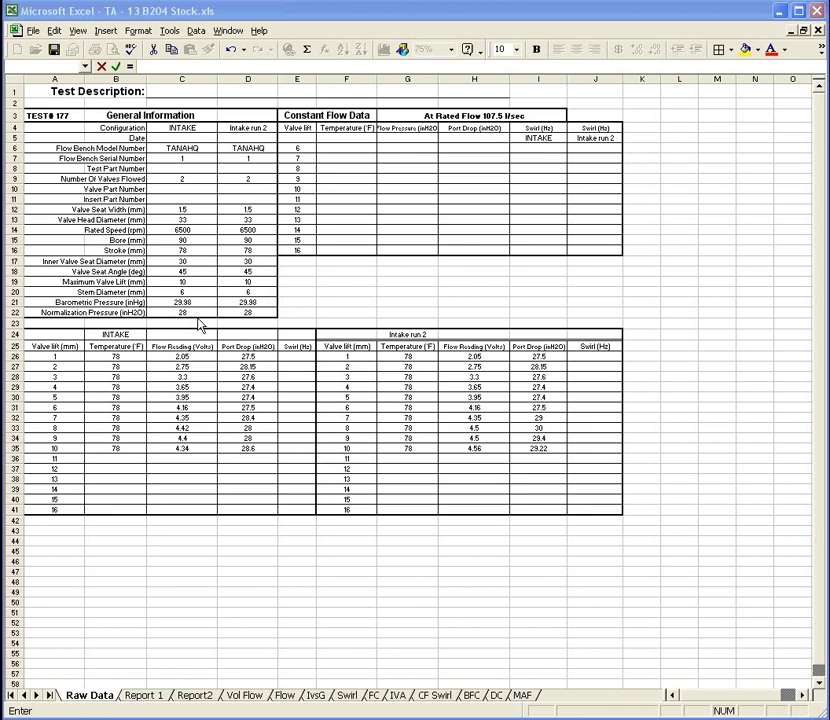
mouse_move(196, 322)
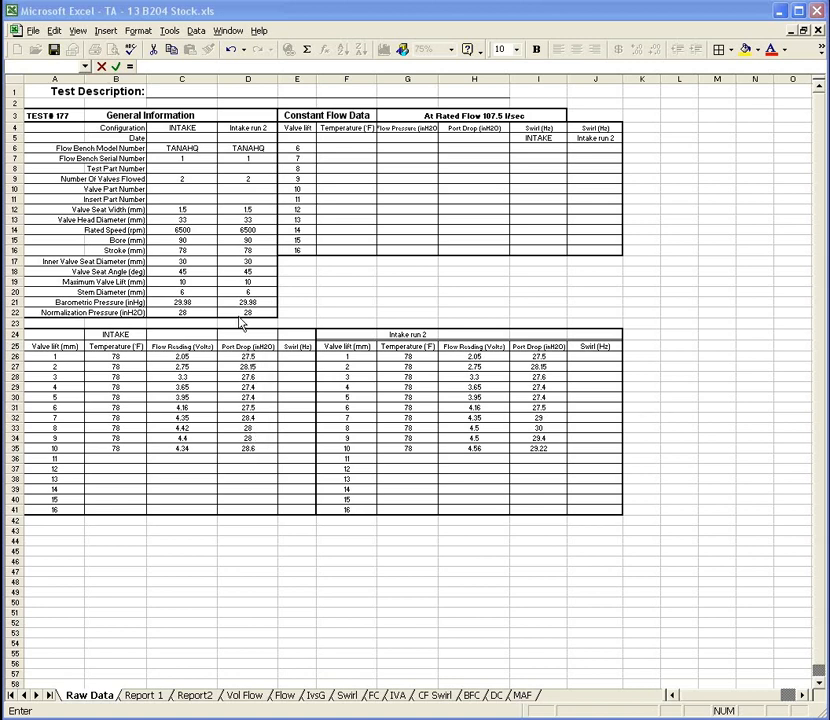
mouse_move(268, 448)
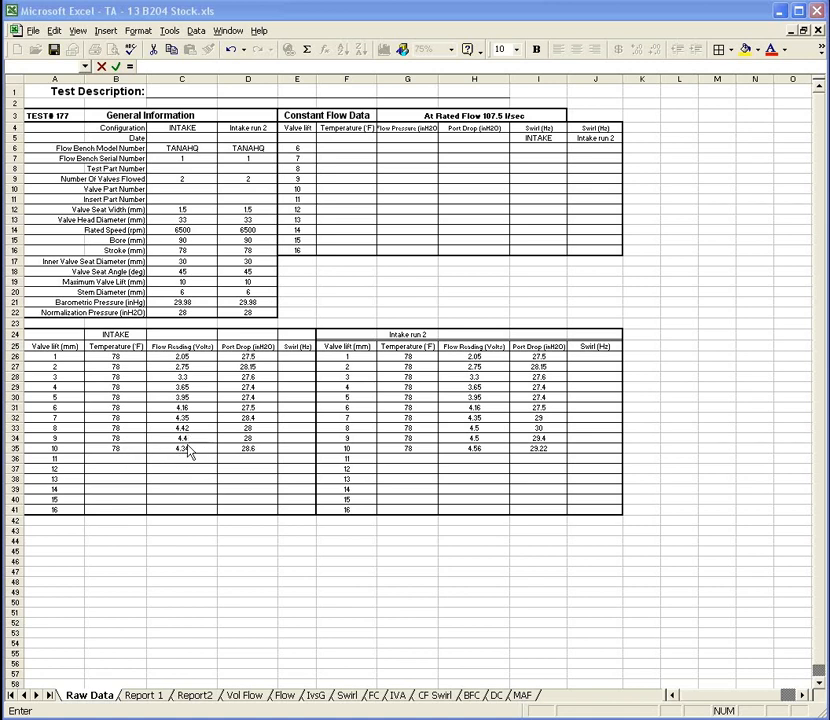
mouse_move(198, 440)
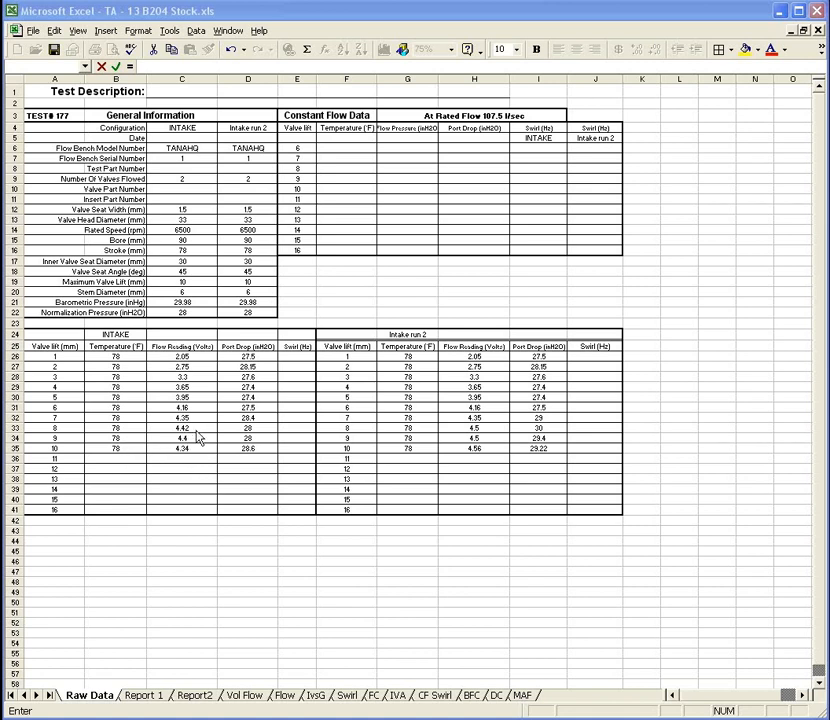
mouse_move(358, 446)
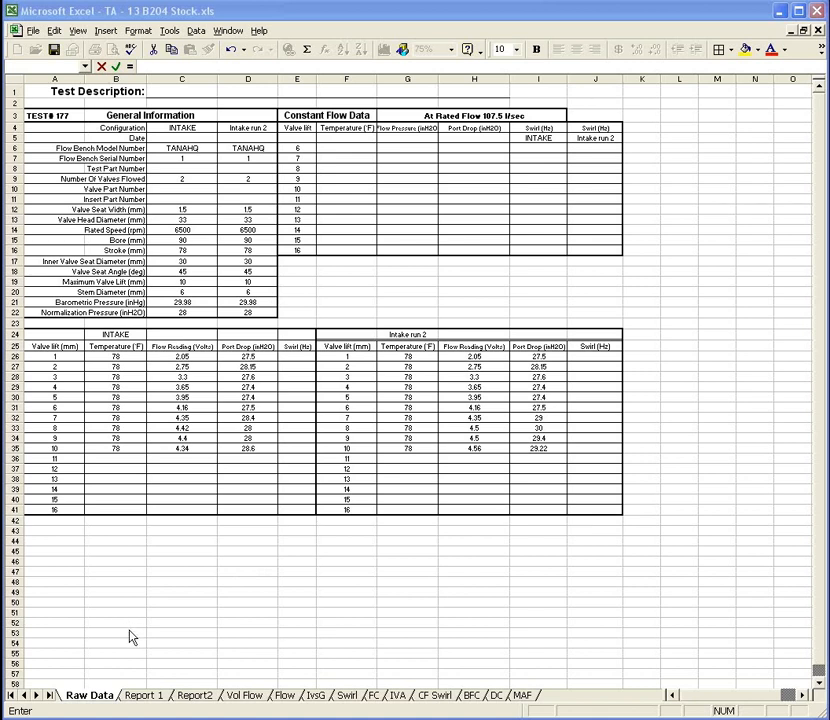
mouse_move(116, 560)
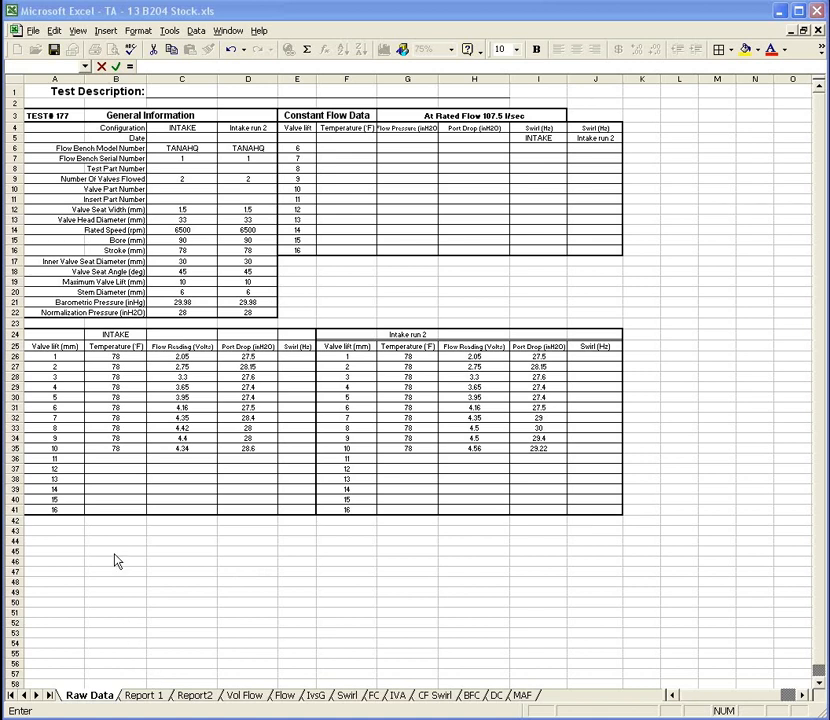
mouse_move(148, 710)
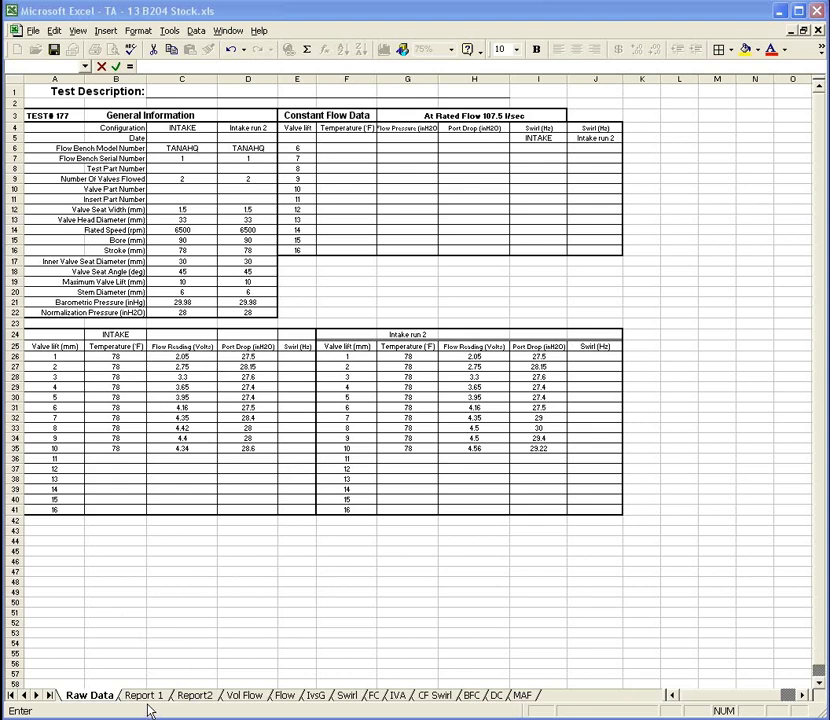
Review the Report 1 air flow tables, then move on to the Report2 coefficient sheet.
click(474, 292)
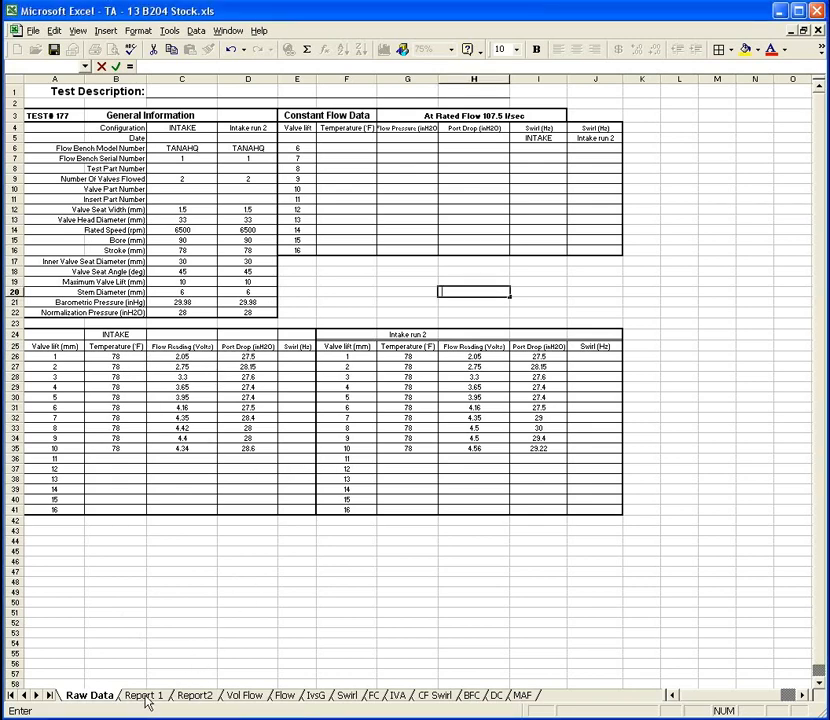
click(144, 696)
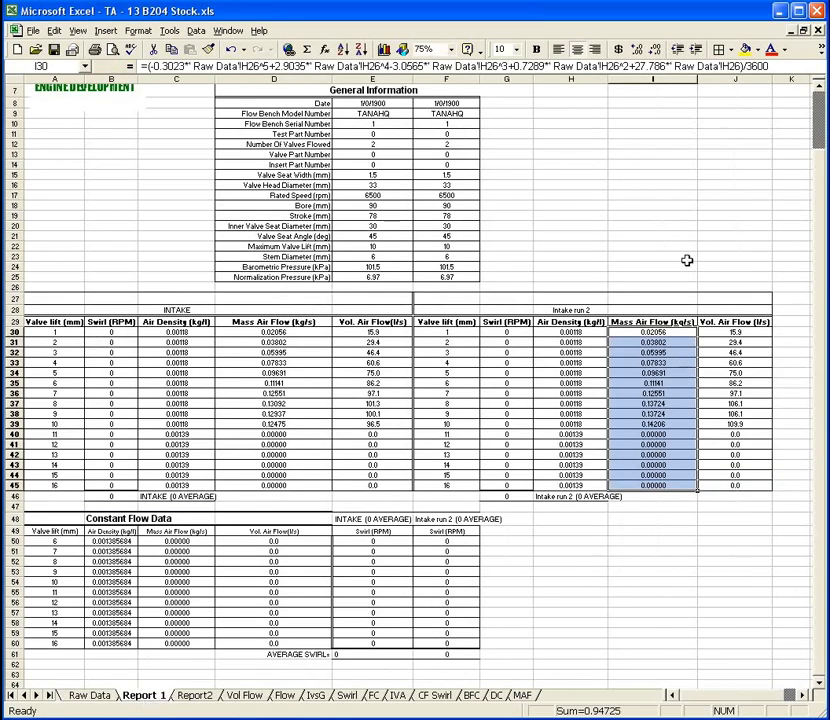
mouse_move(346, 344)
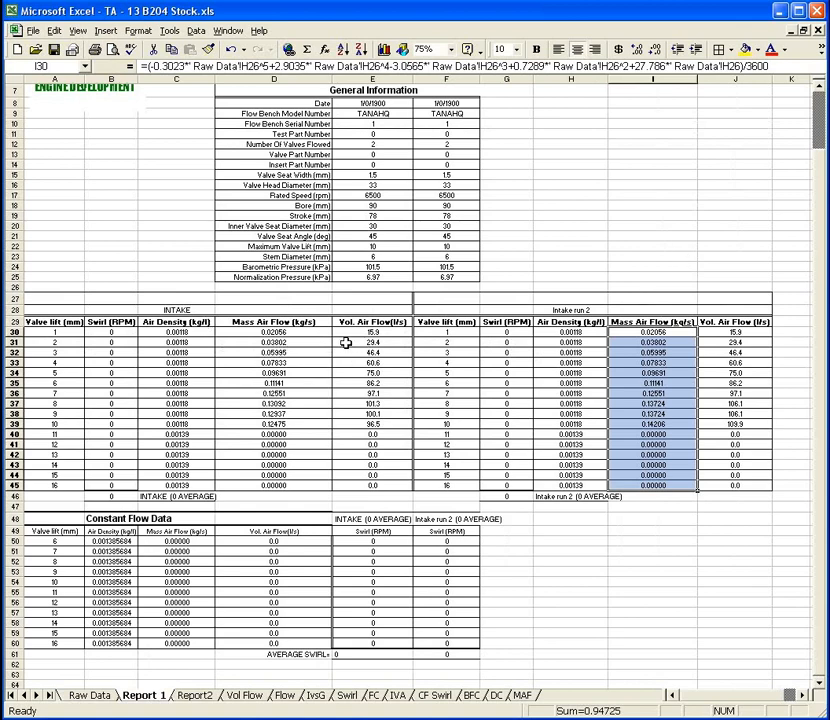
mouse_move(304, 332)
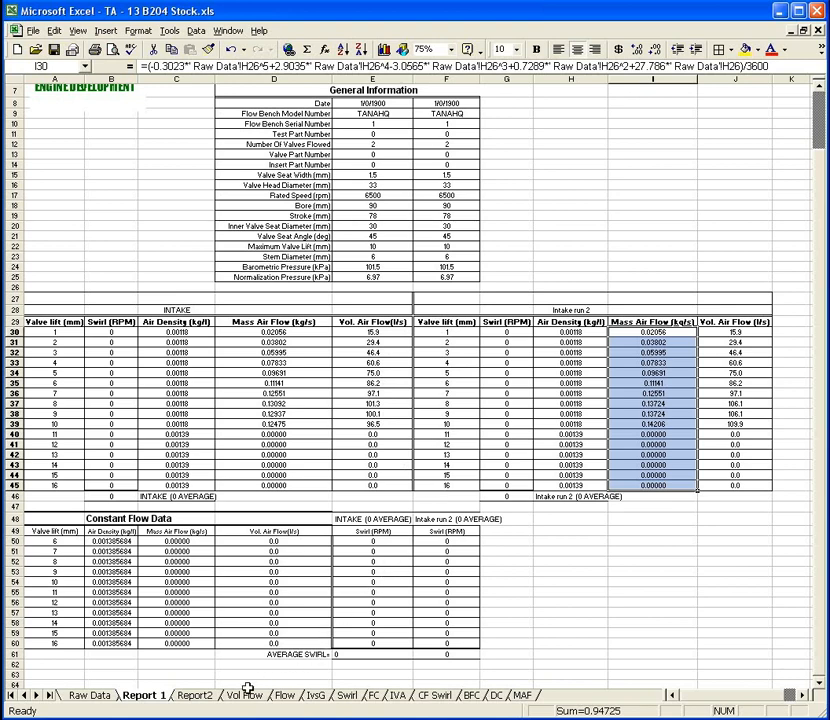
click(194, 696)
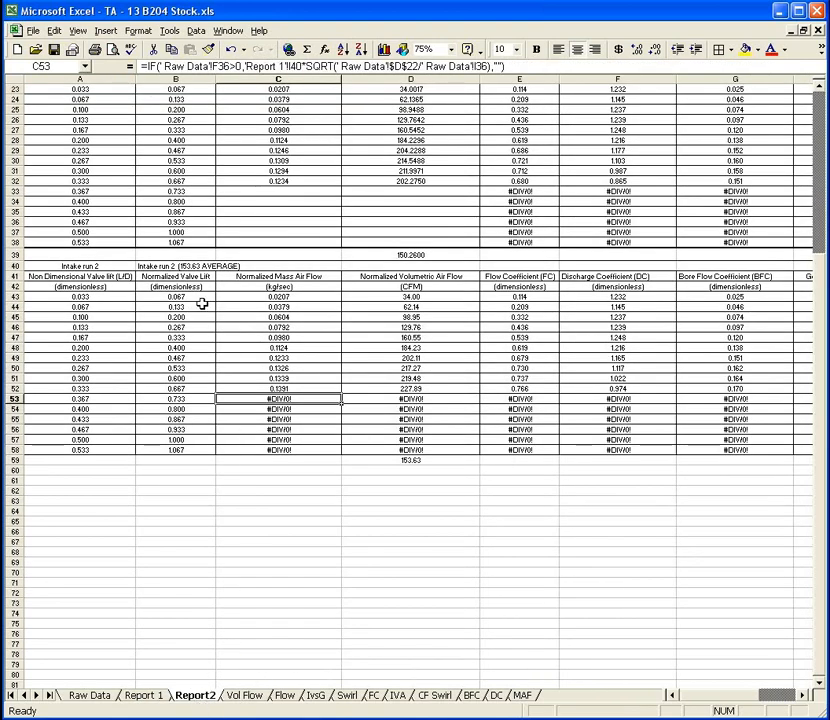
mouse_move(392, 280)
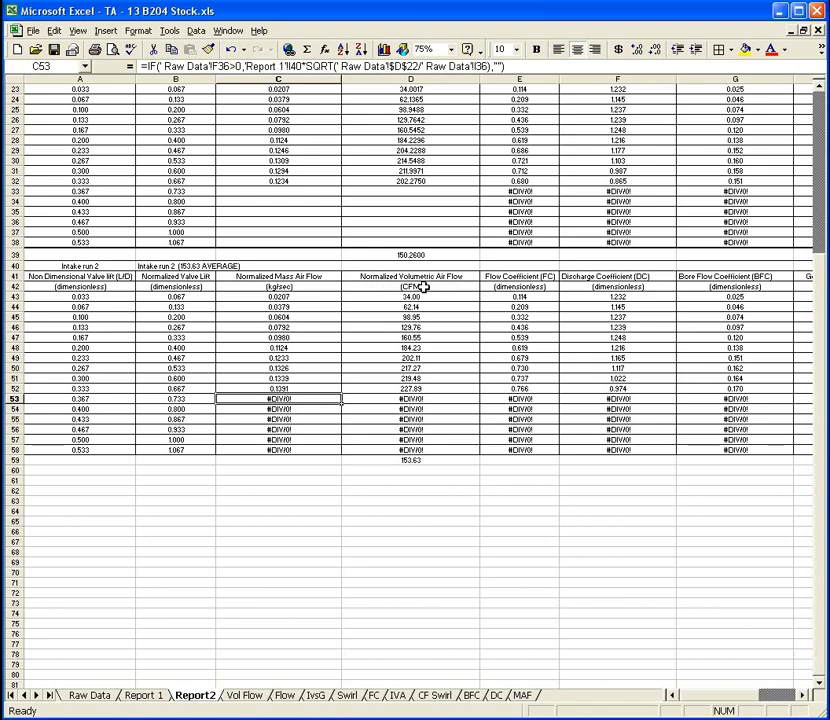
mouse_move(520, 288)
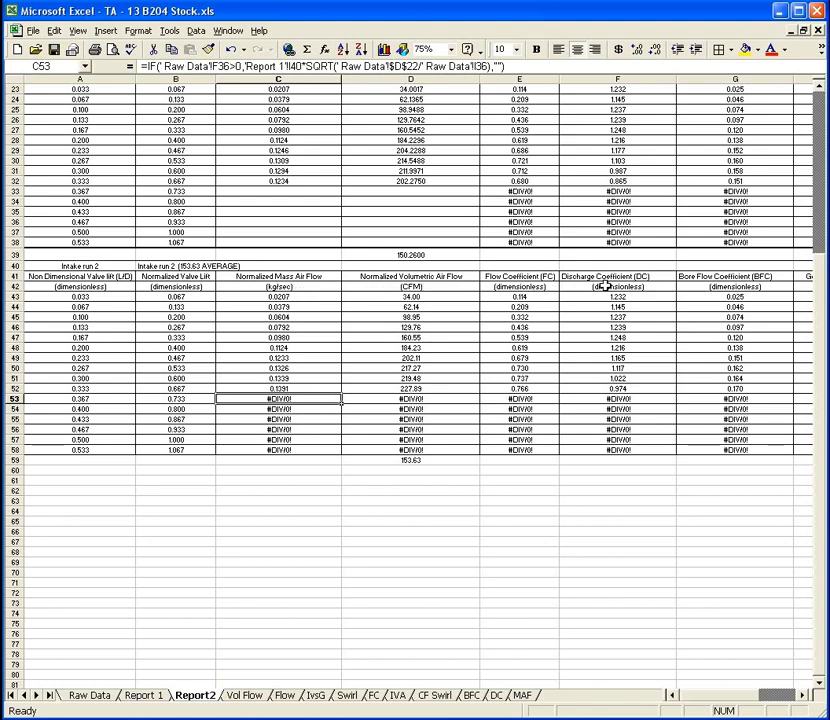
mouse_move(796, 296)
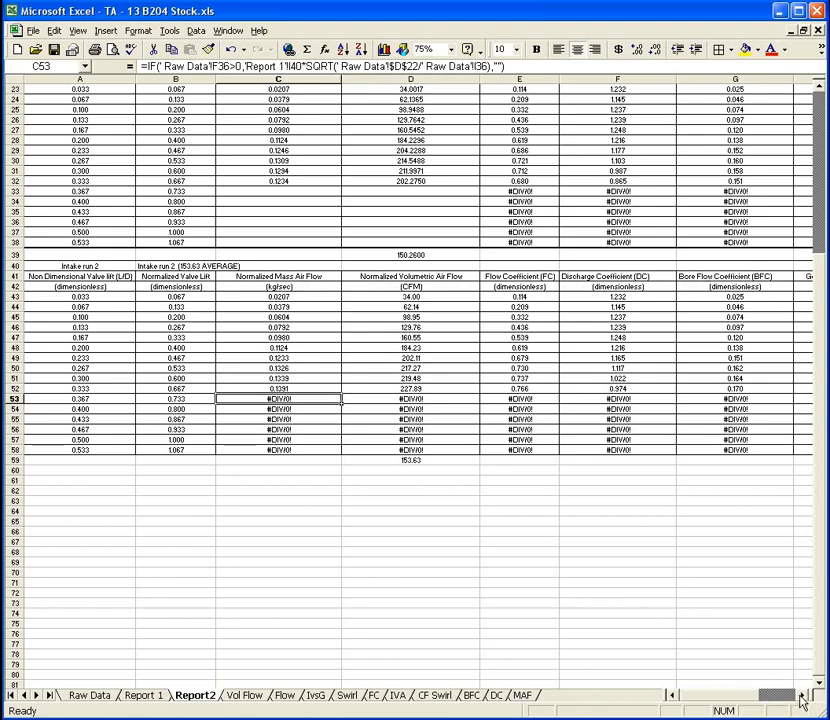
mouse_move(784, 644)
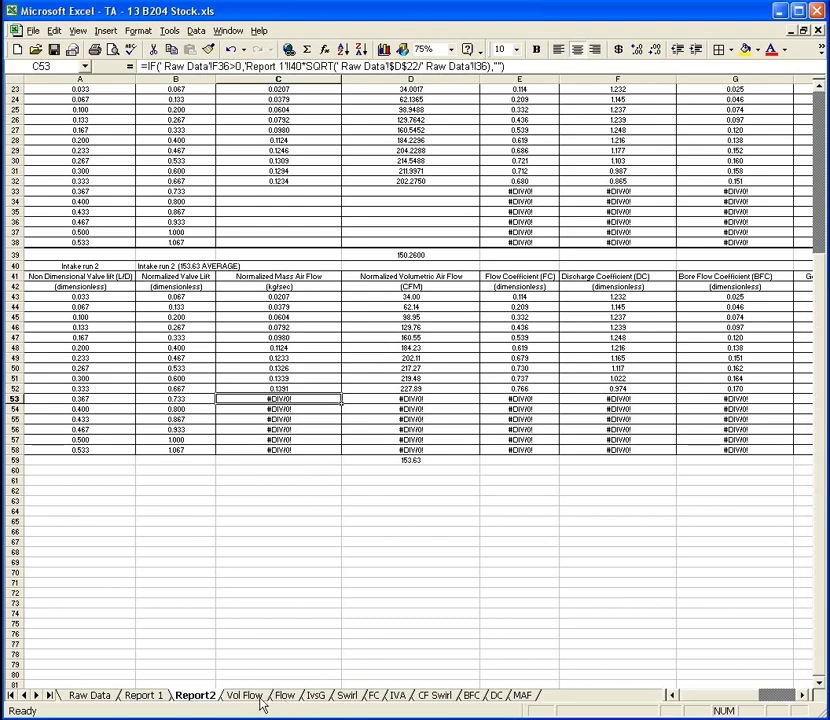
Bring up the Vol Flow chart of normalized volumetric air flow against valve lift.
click(244, 696)
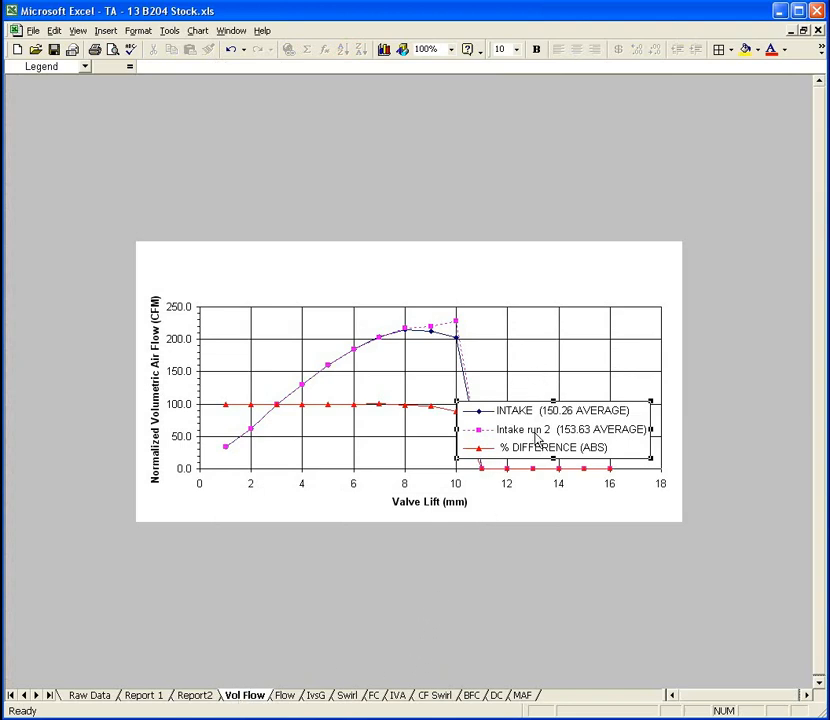
mouse_move(536, 428)
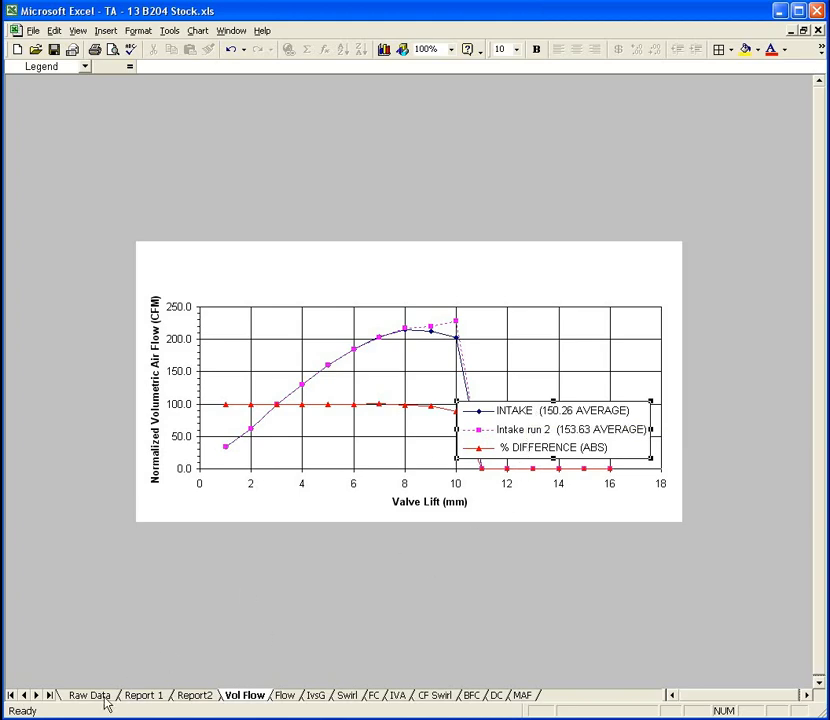
Check Raw Data against the Vol Flow chart, adjust its legend, then view the Flow mass air flow chart.
click(88, 696)
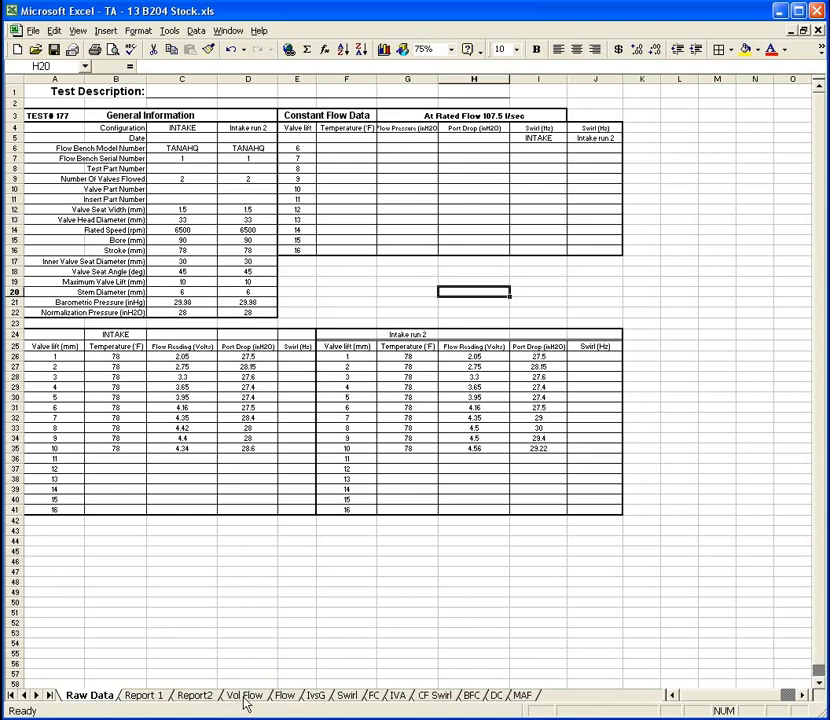
click(244, 696)
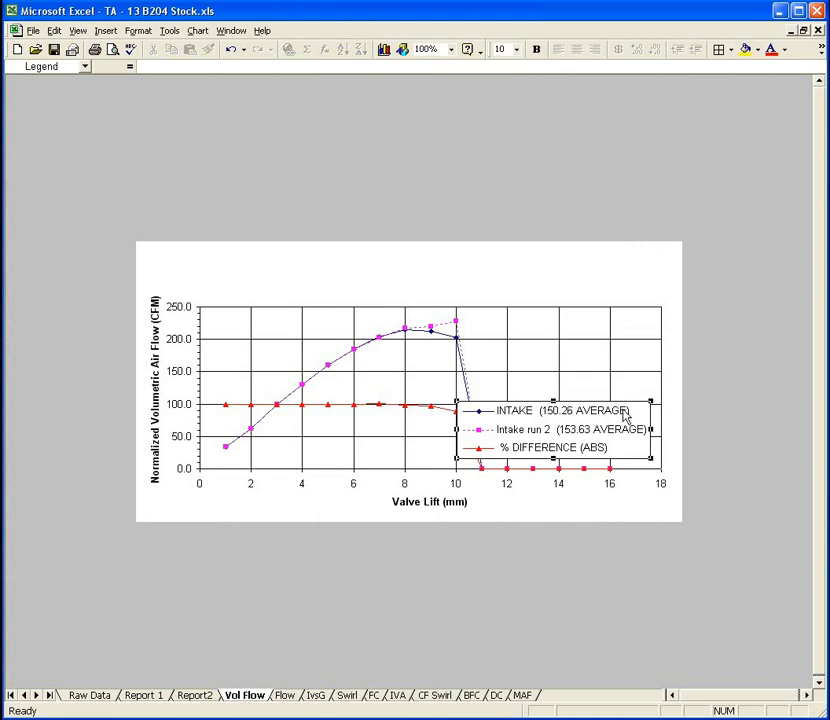
drag(556, 430, 556, 444)
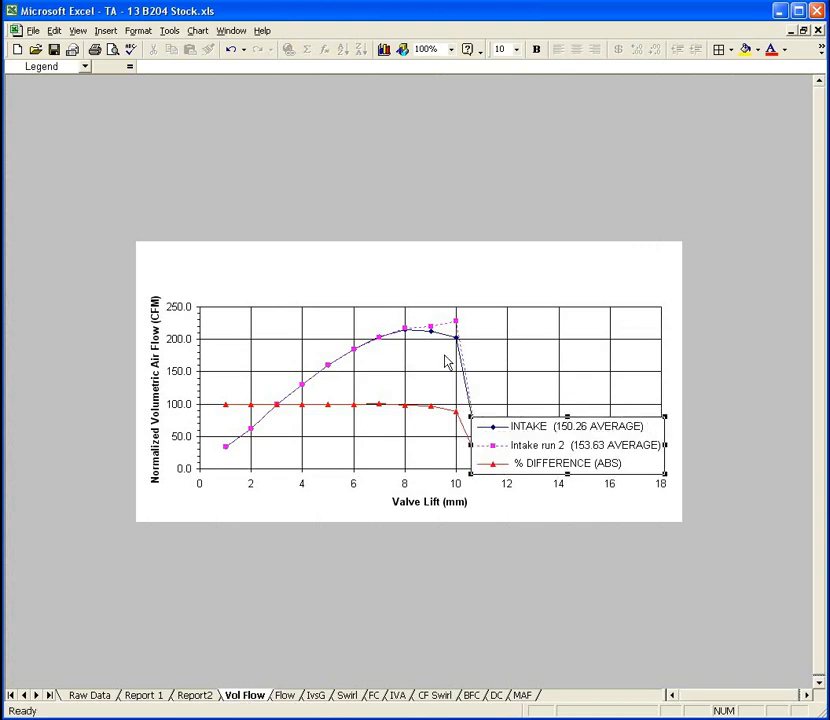
mouse_move(246, 486)
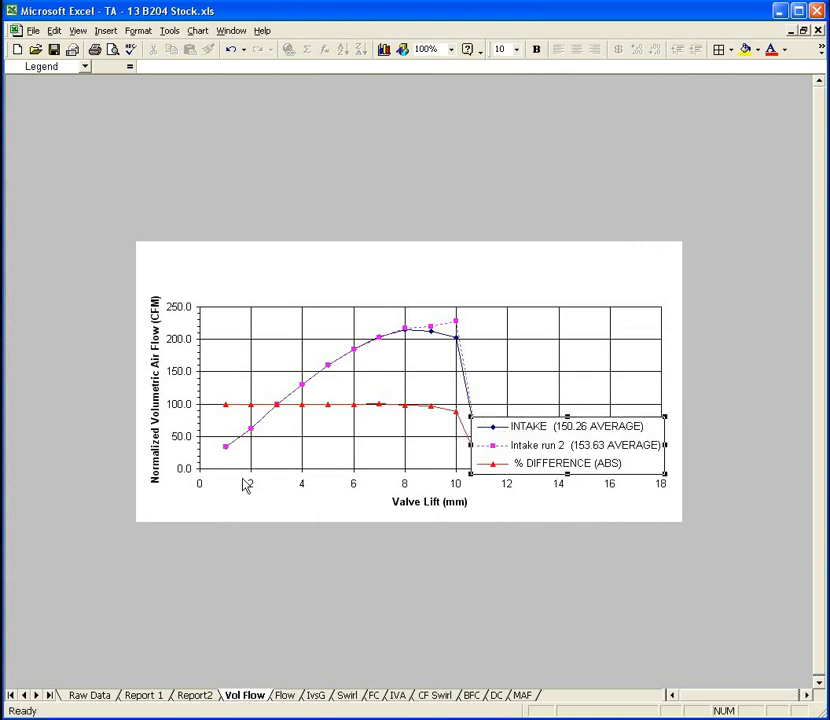
mouse_move(364, 368)
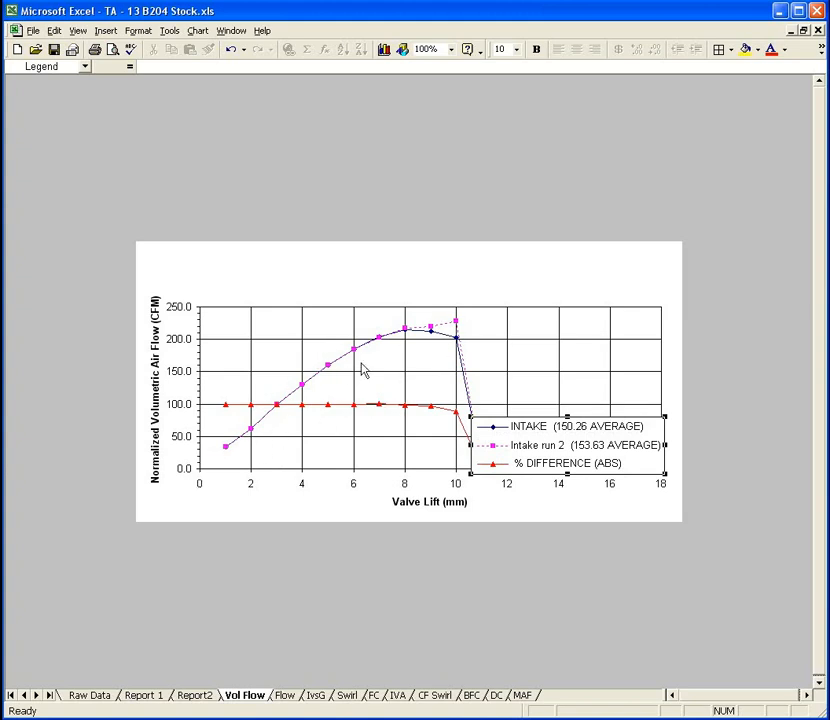
mouse_move(464, 348)
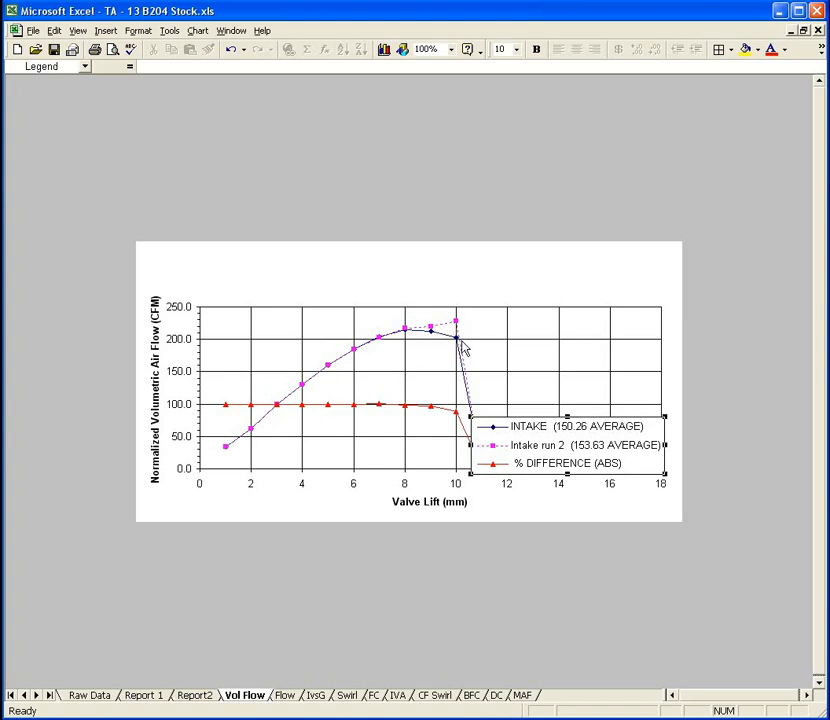
mouse_move(452, 344)
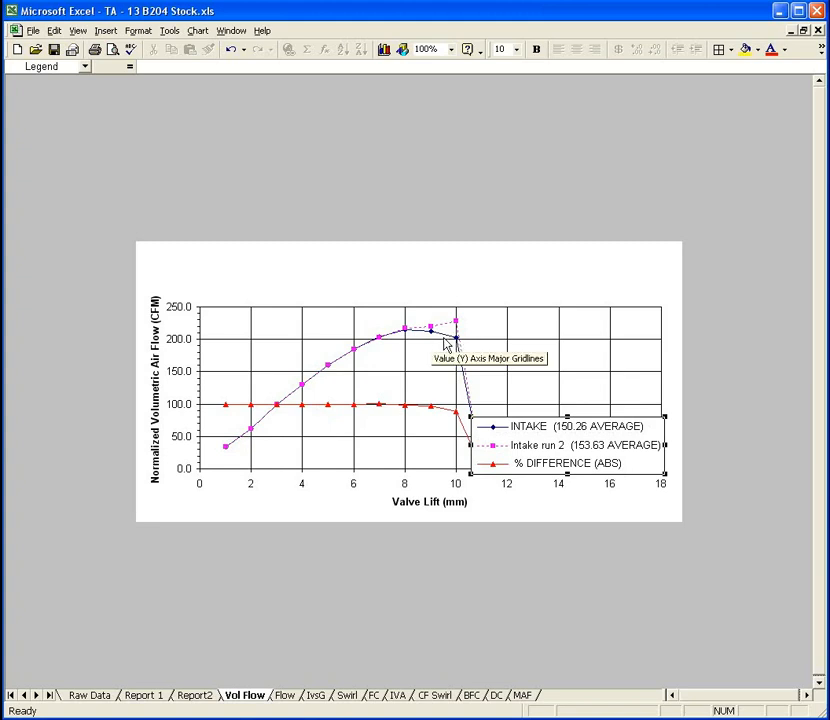
mouse_move(458, 348)
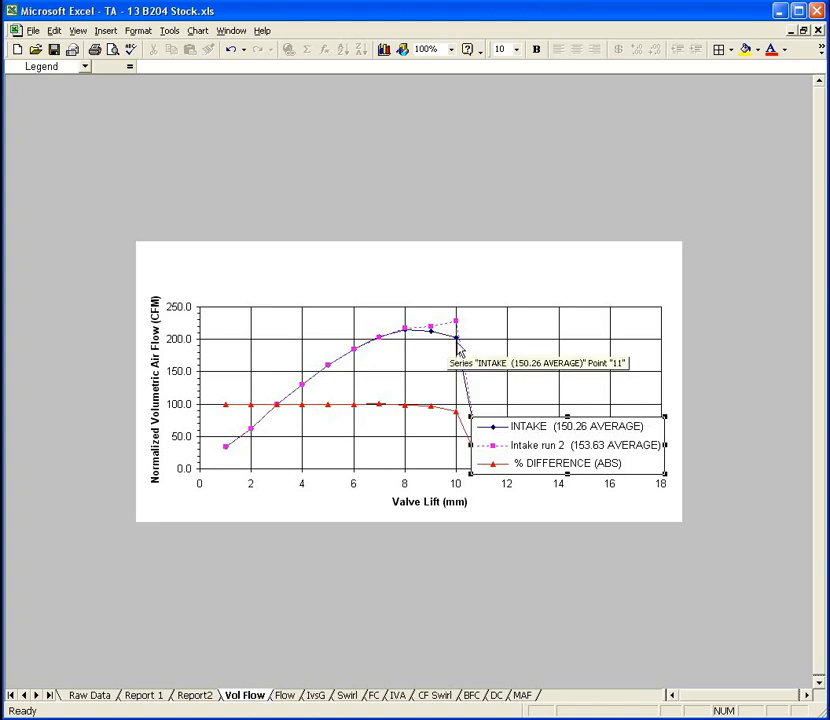
mouse_move(440, 338)
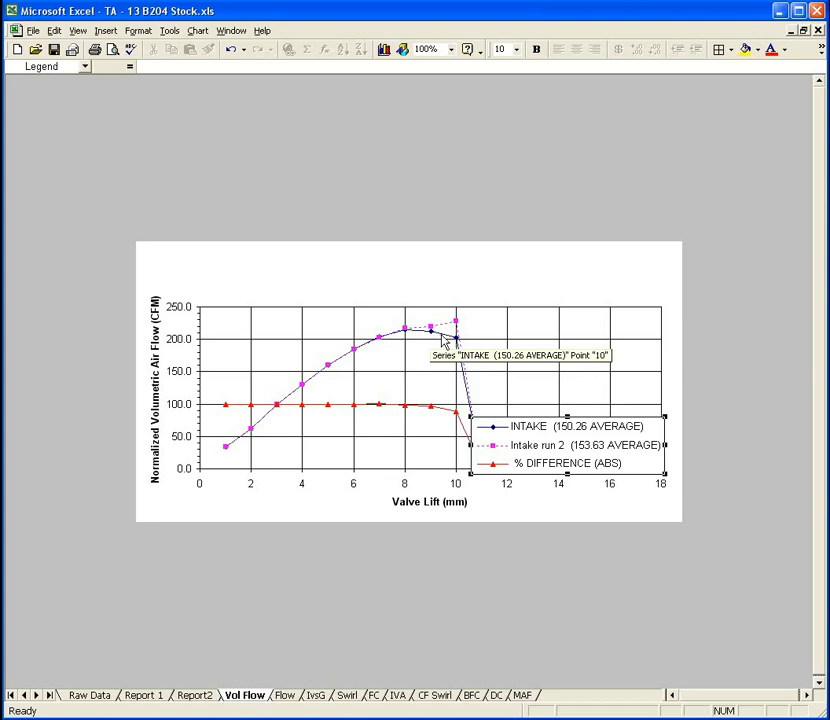
mouse_move(298, 704)
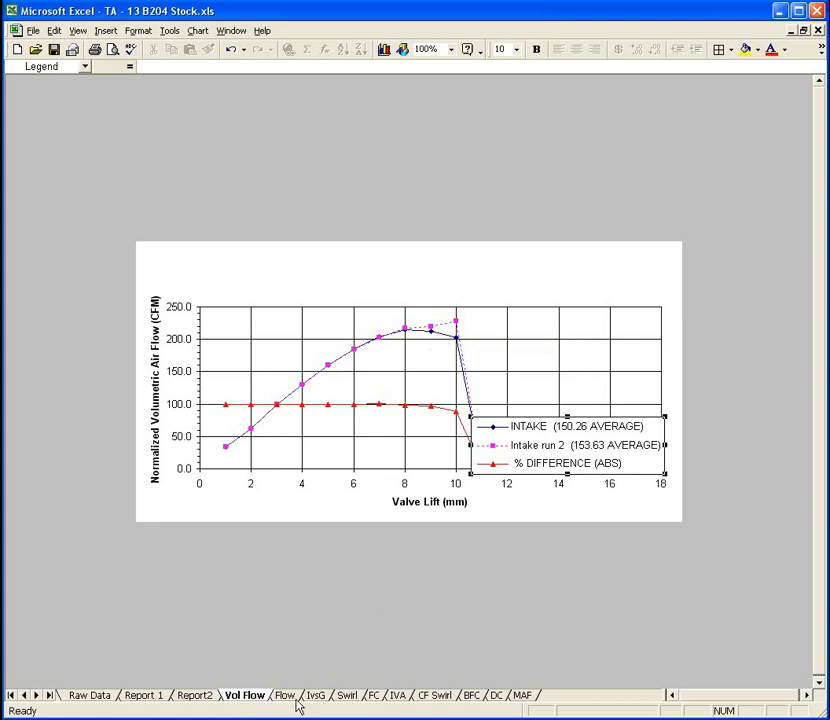
click(284, 696)
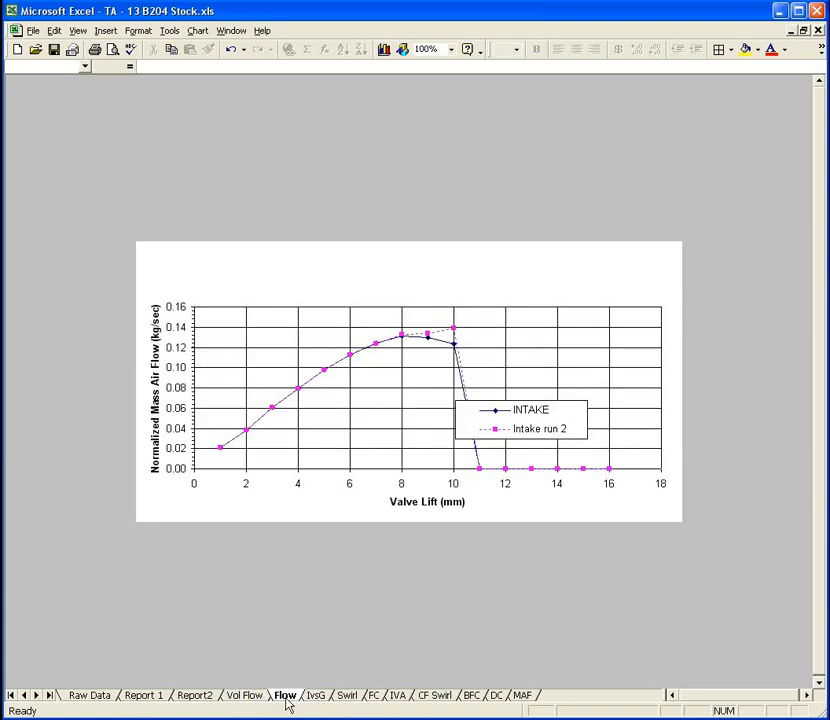
Review the IsoG isentropic-versus-geometric area chart, then the flat Swirl chart.
click(316, 696)
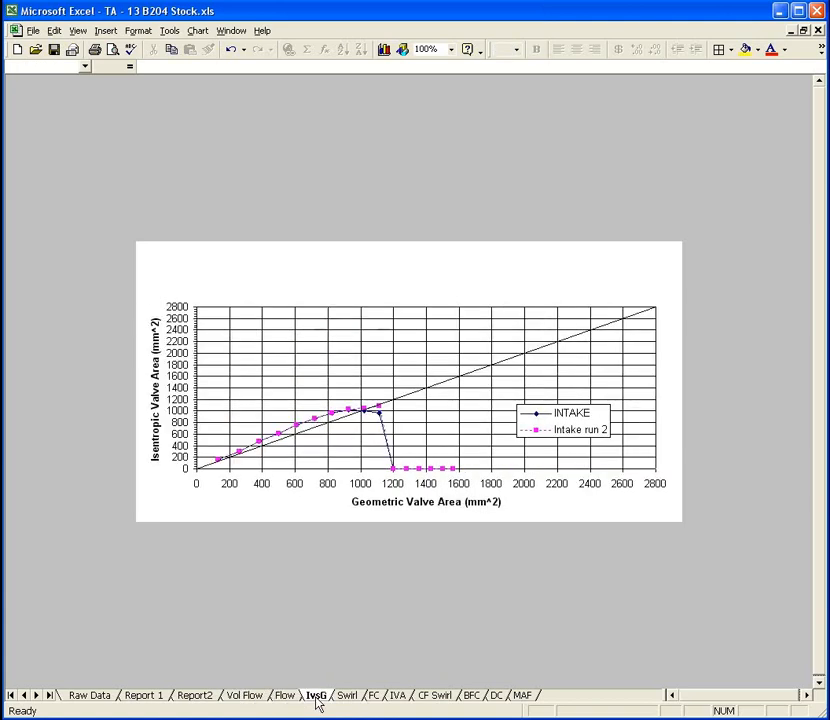
mouse_move(360, 512)
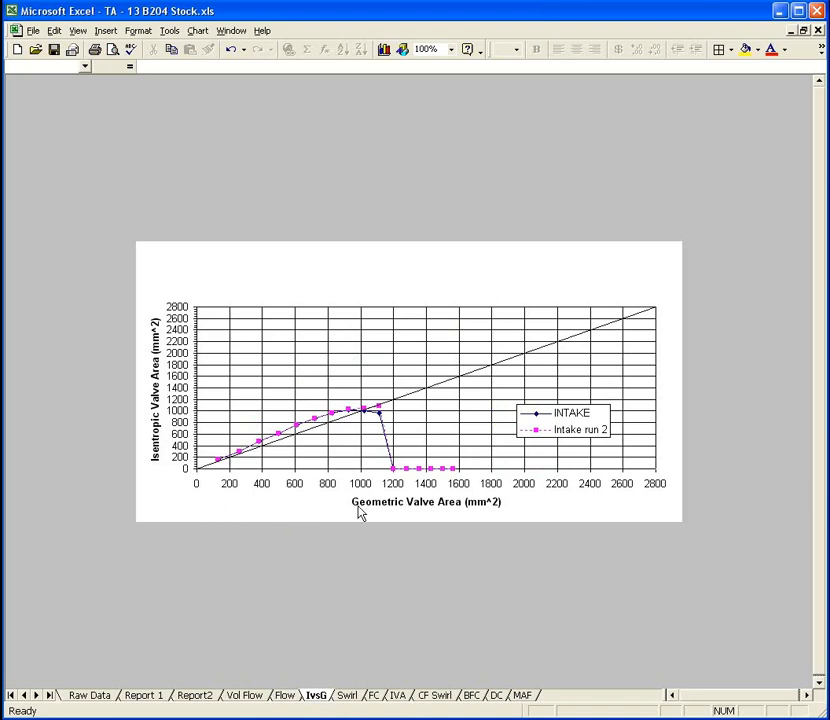
mouse_move(224, 474)
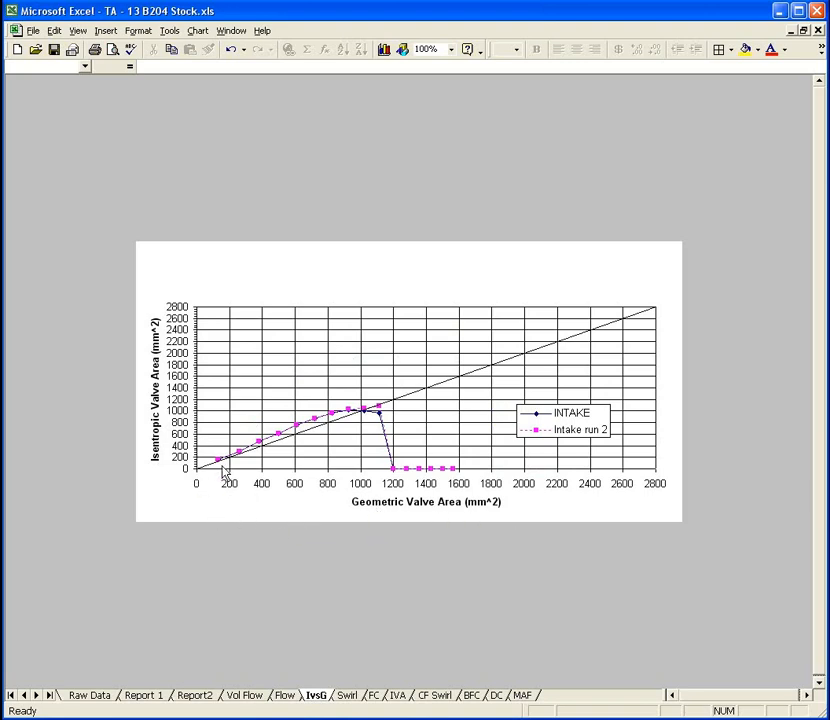
mouse_move(222, 470)
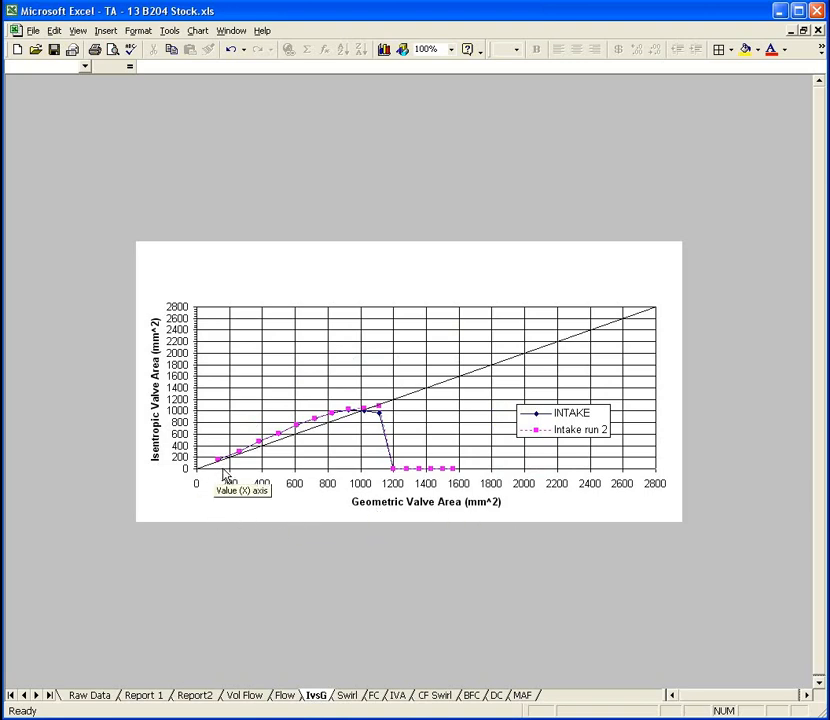
mouse_move(256, 460)
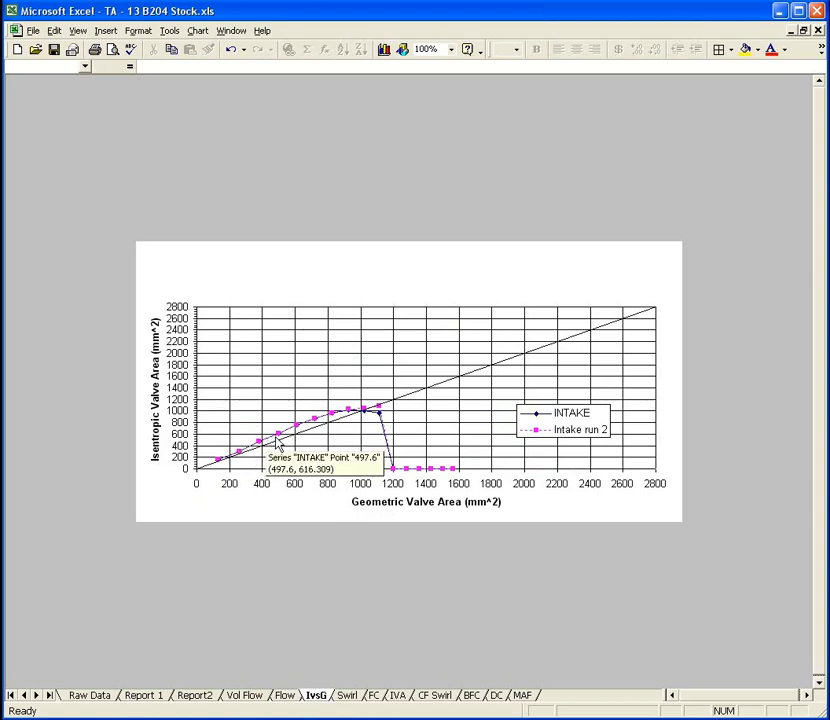
mouse_move(290, 440)
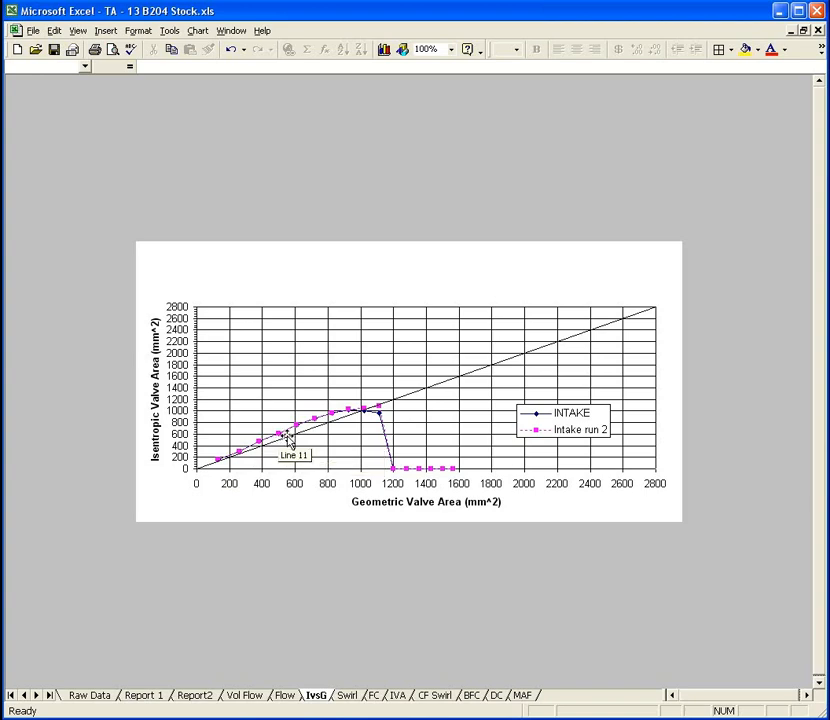
mouse_move(270, 448)
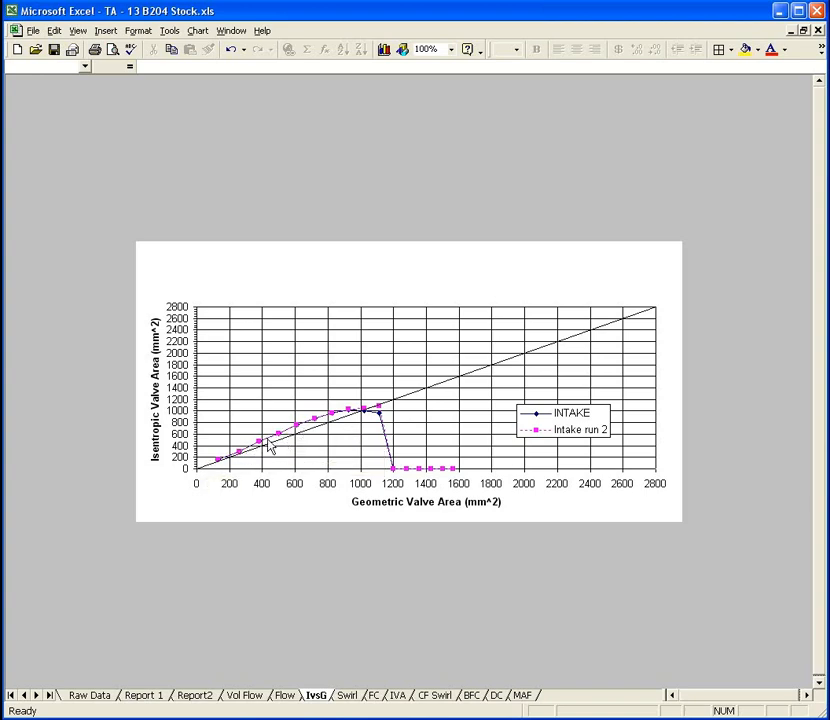
mouse_move(216, 460)
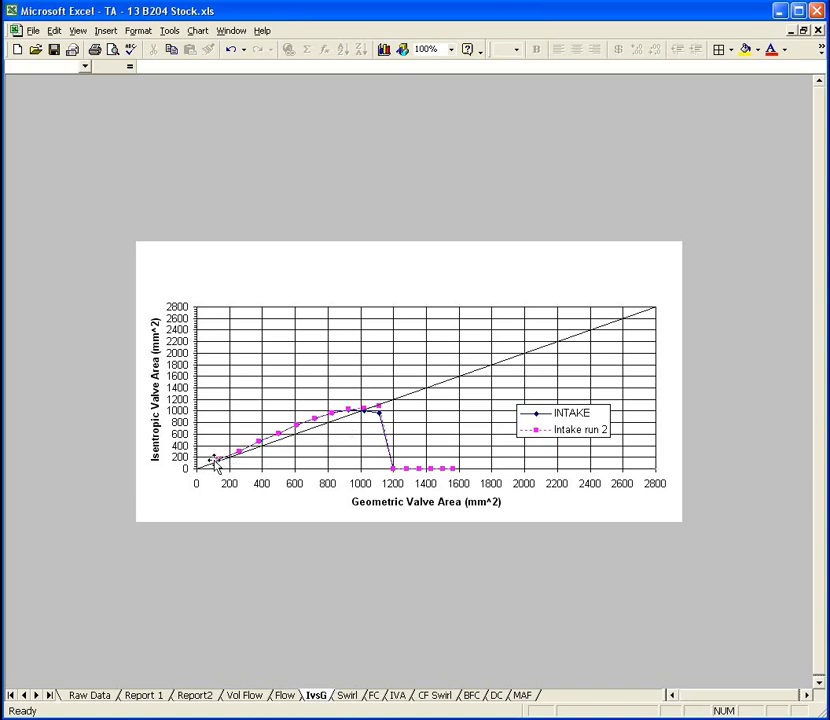
mouse_move(308, 428)
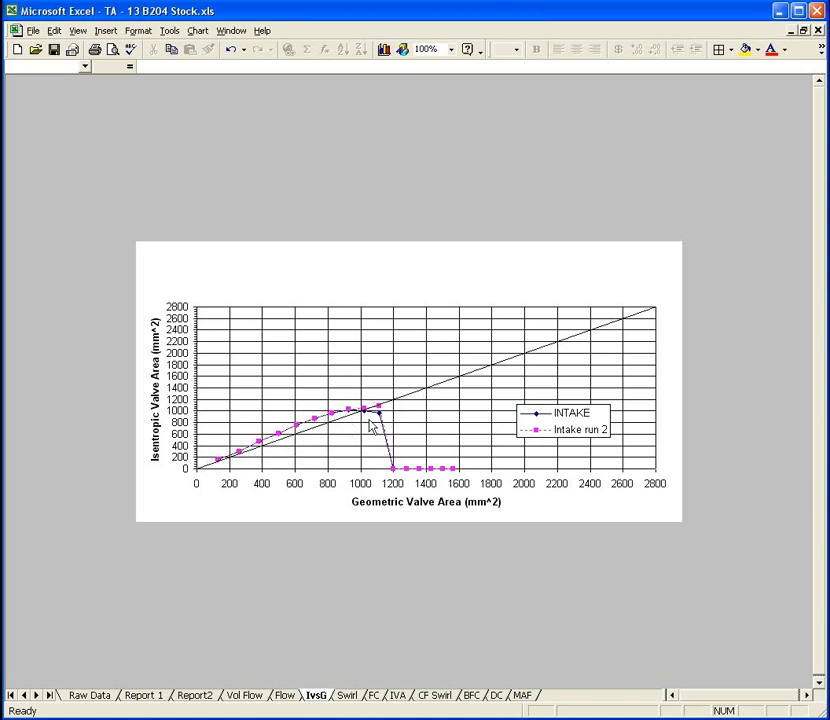
mouse_move(446, 398)
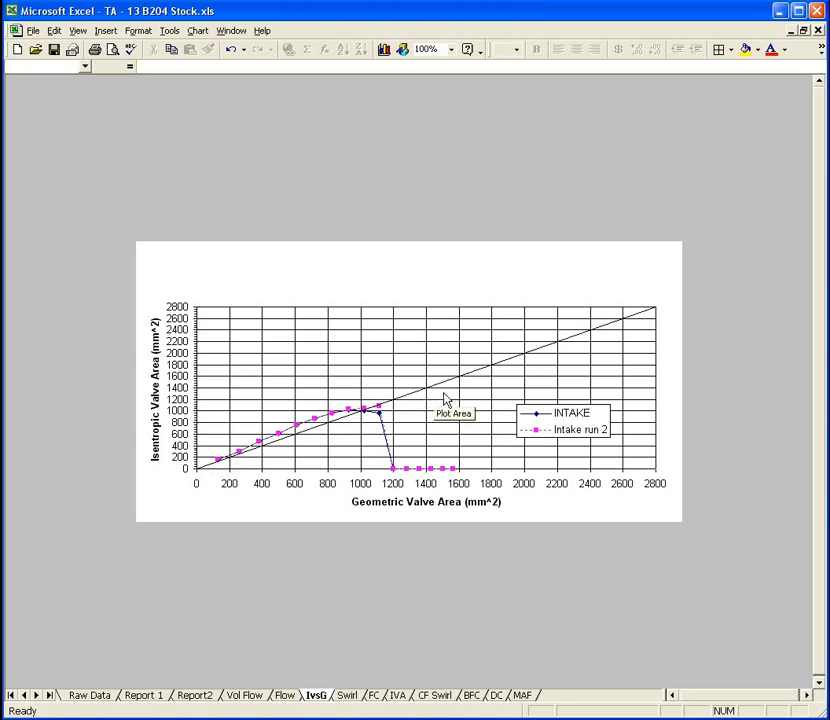
mouse_move(362, 420)
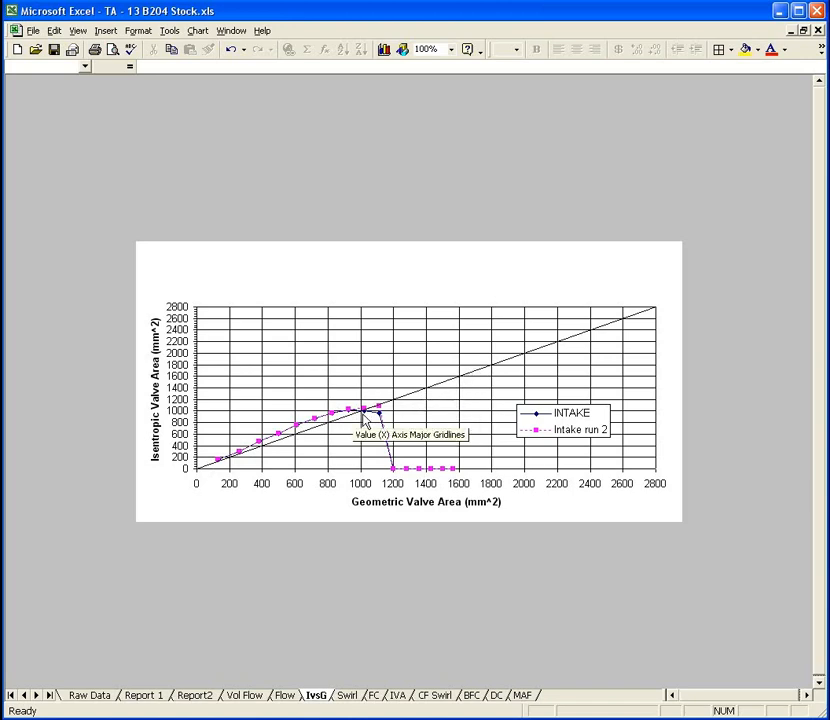
mouse_move(232, 456)
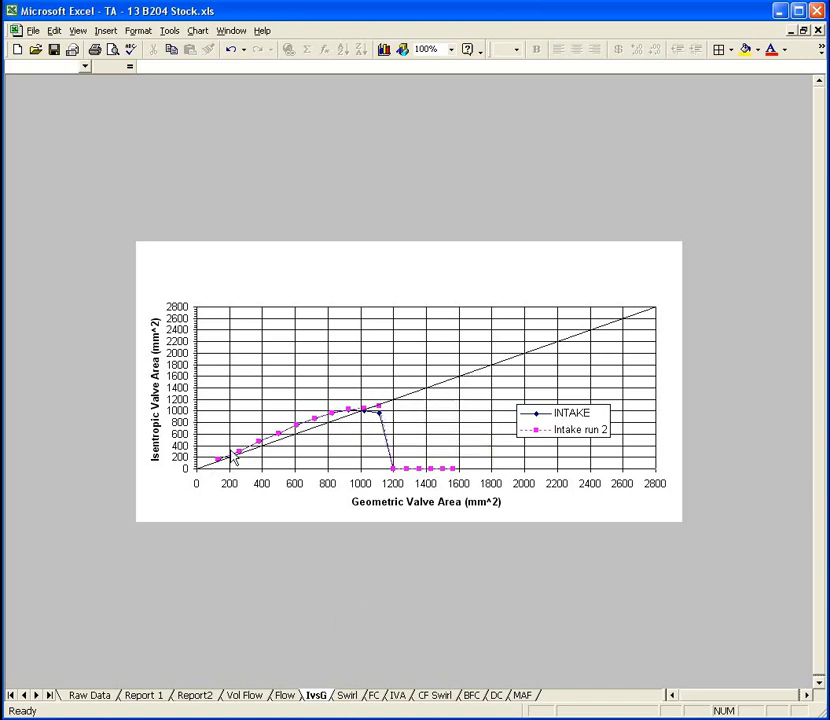
click(346, 696)
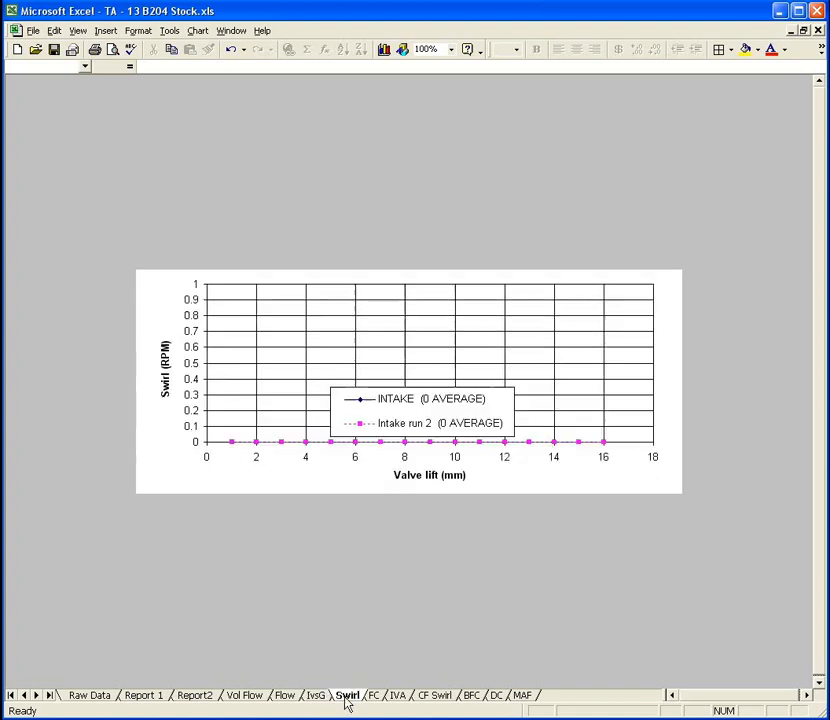
Review the FC and IVA coefficient charts, ending on the BFC bore flow coefficient chart.
click(374, 696)
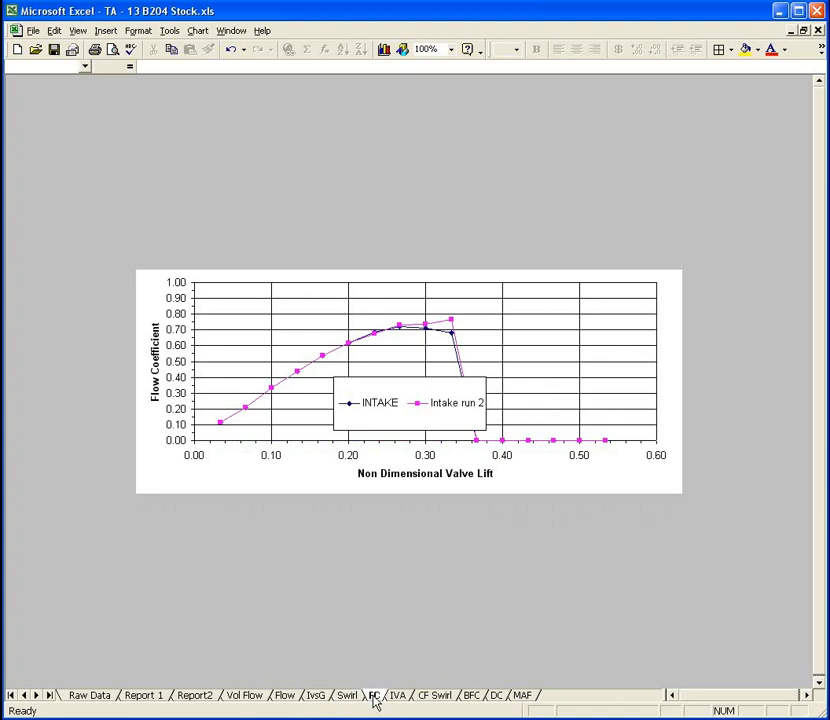
mouse_move(380, 292)
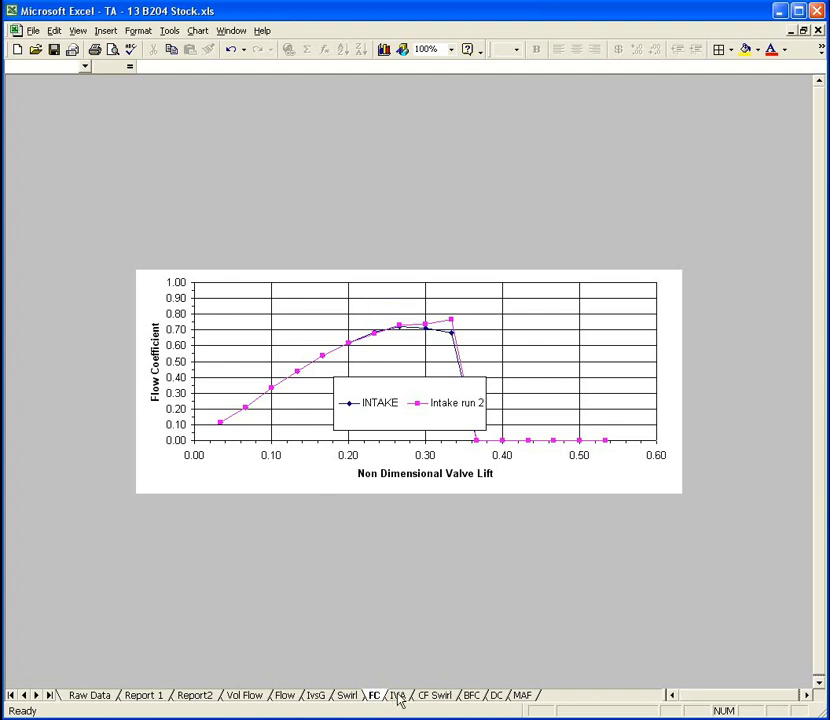
click(396, 696)
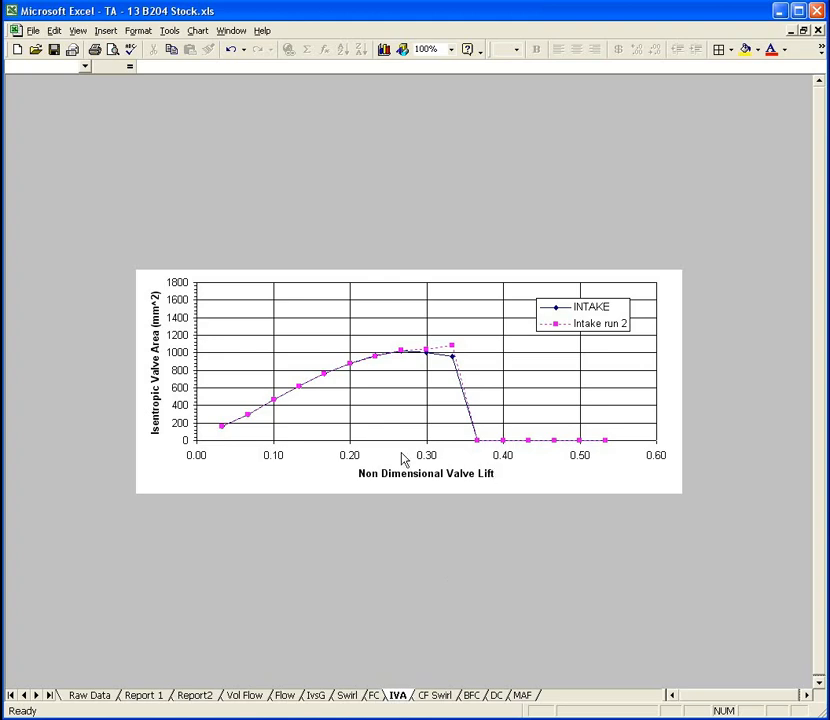
mouse_move(512, 476)
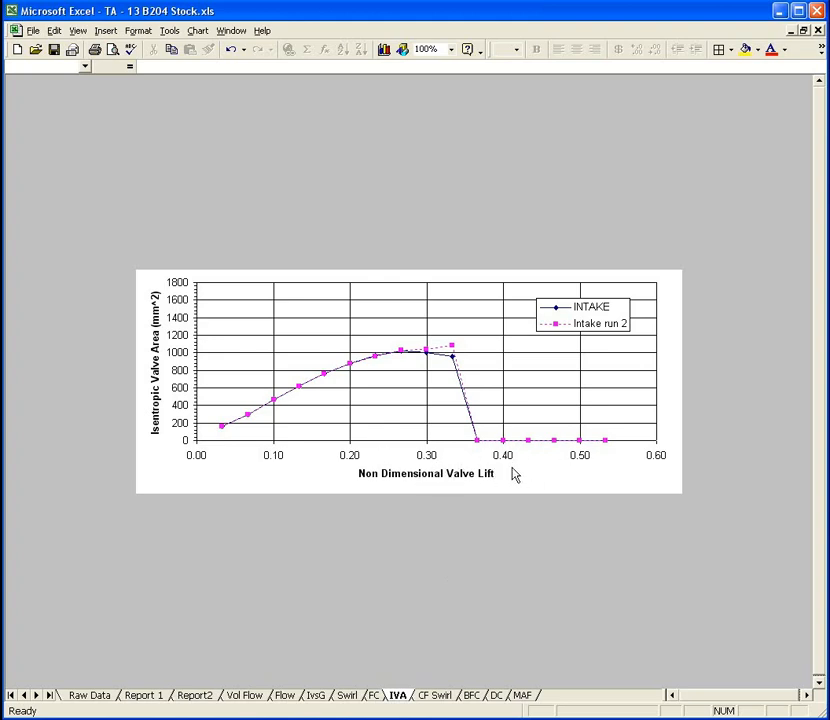
mouse_move(398, 388)
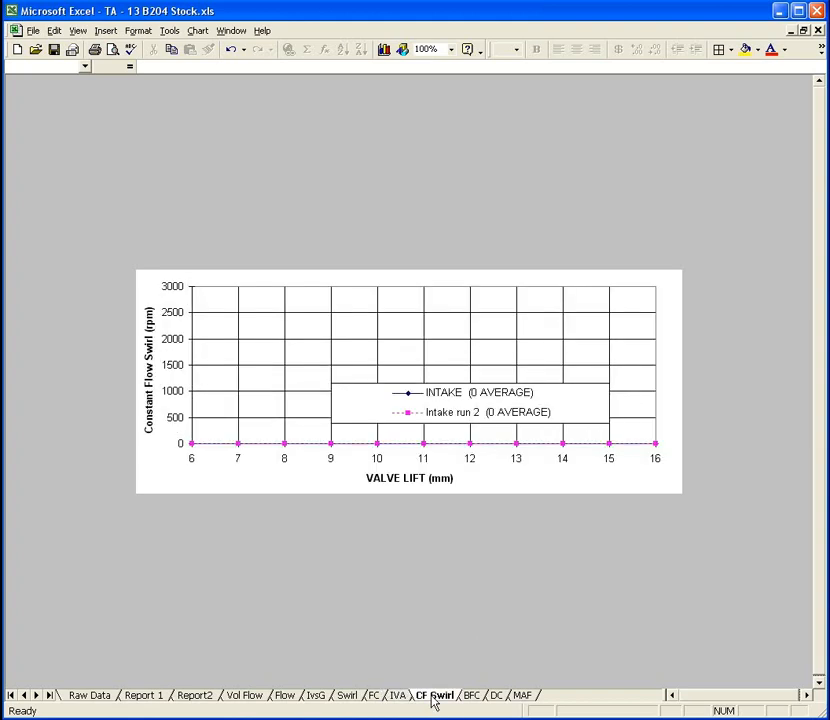
mouse_move(470, 700)
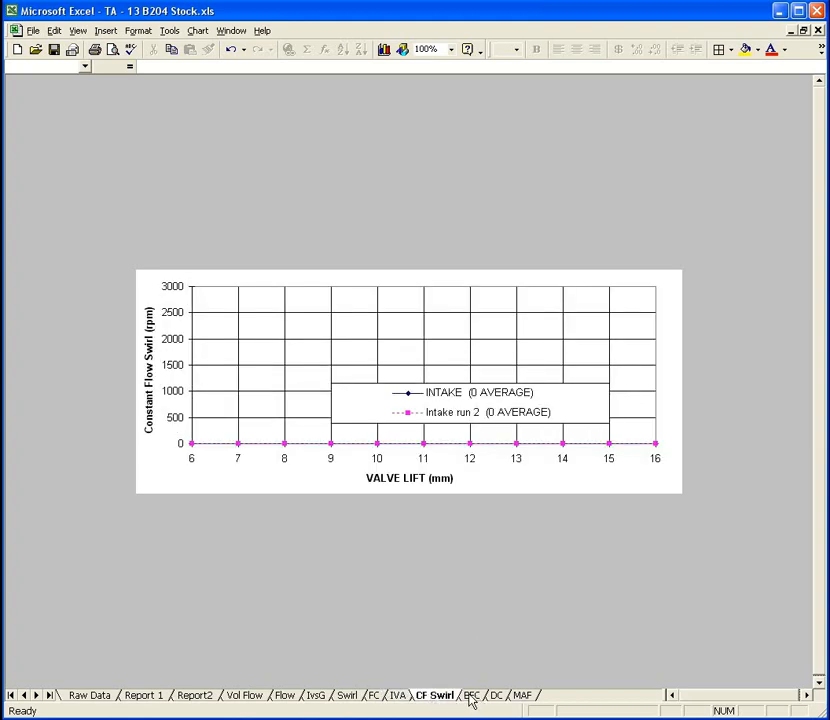
click(472, 696)
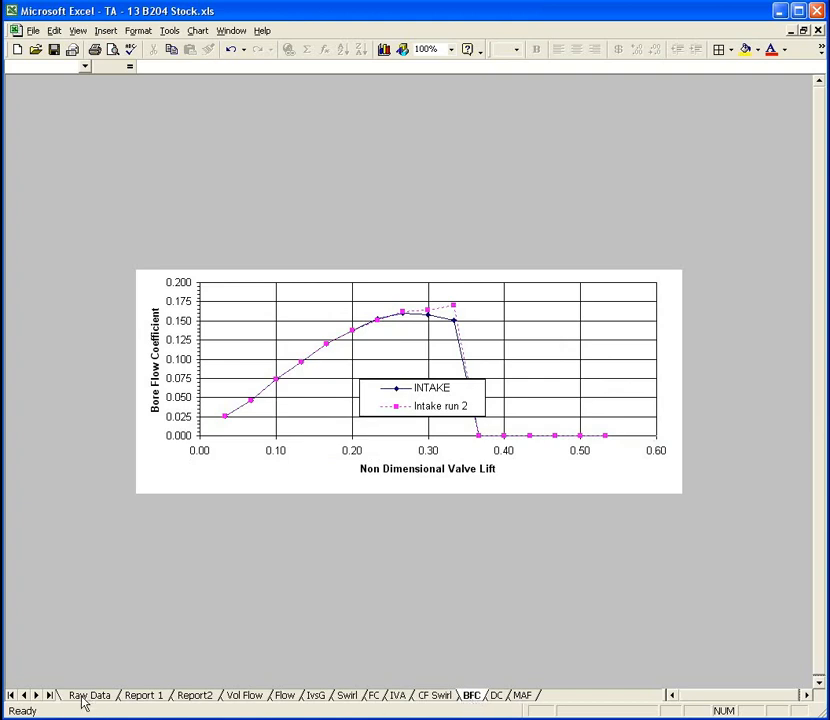
Compare Raw Data with the BFC chart, then show the MAF volts-to-Kg/Hr sheet.
click(88, 696)
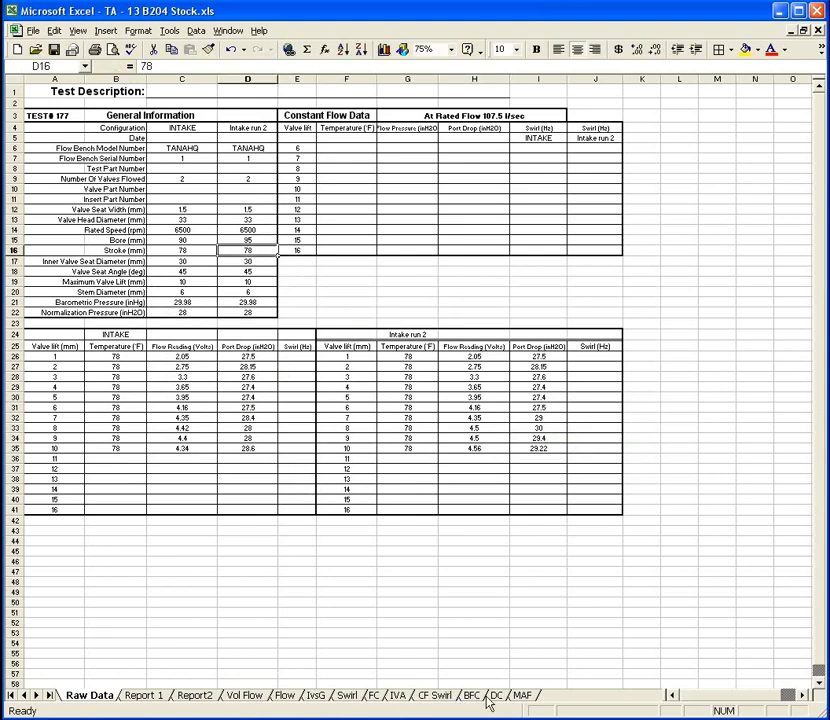
click(472, 696)
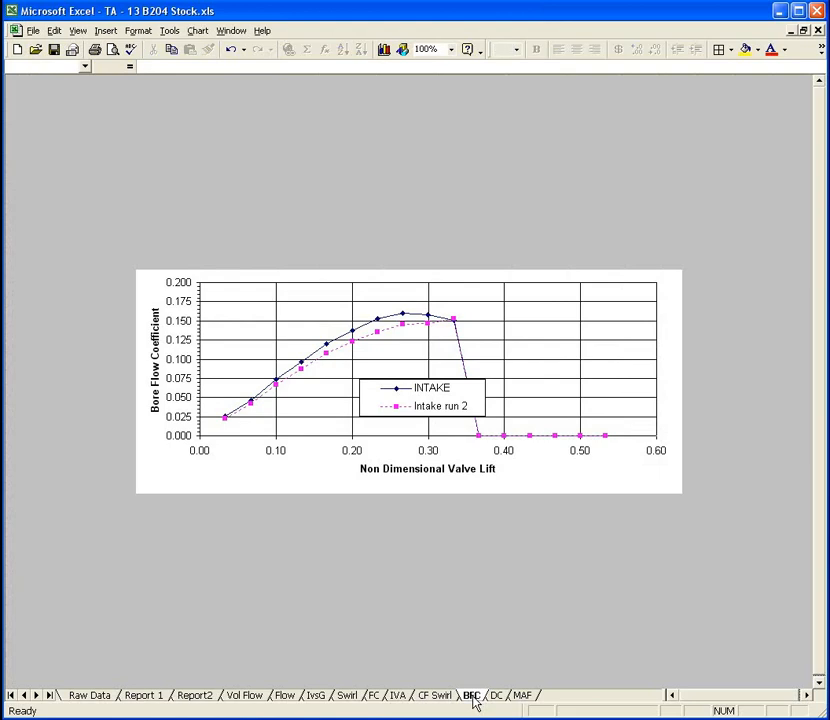
click(88, 696)
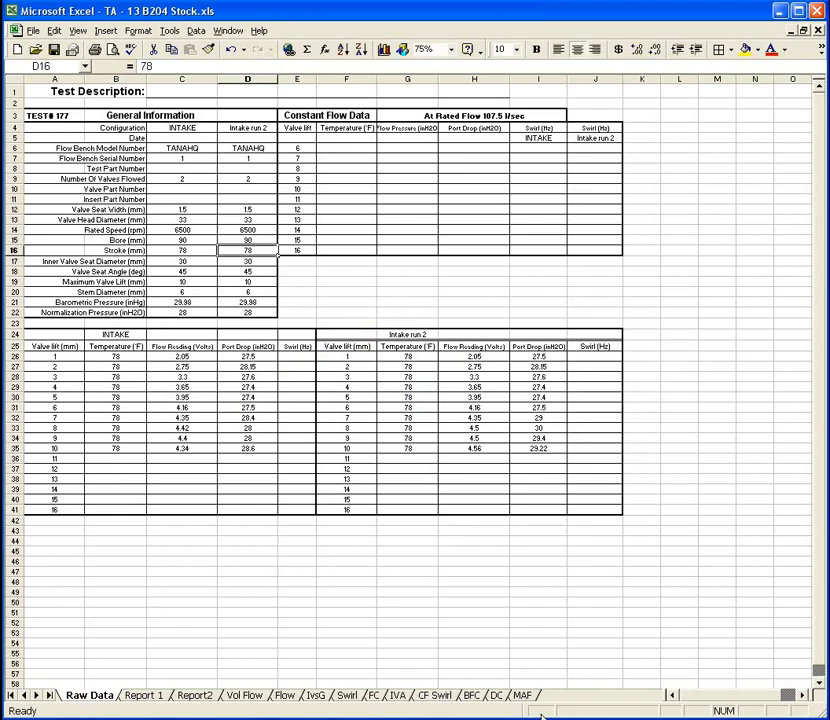
click(524, 696)
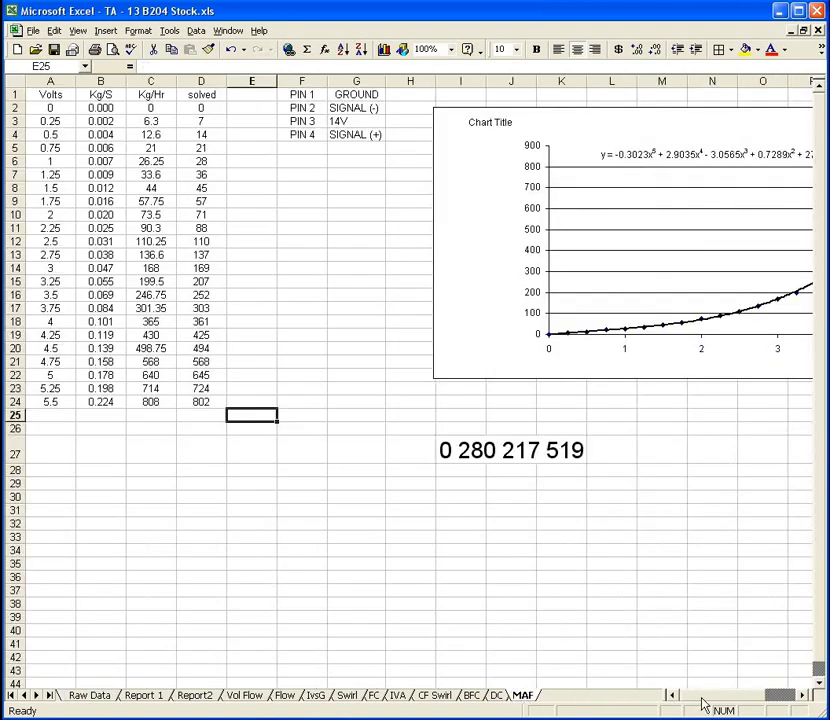
scroll(right, 3)
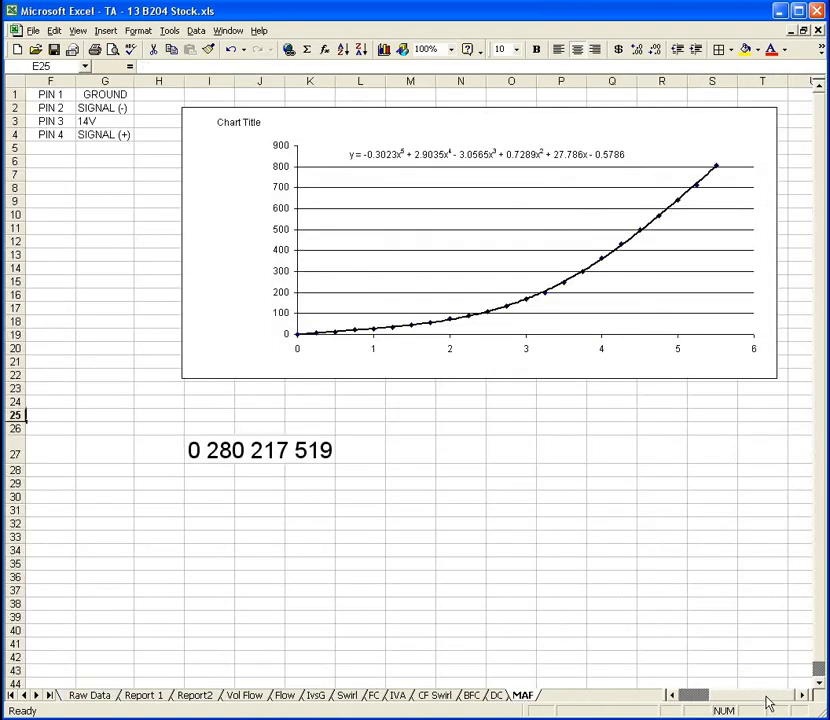
mouse_move(464, 268)
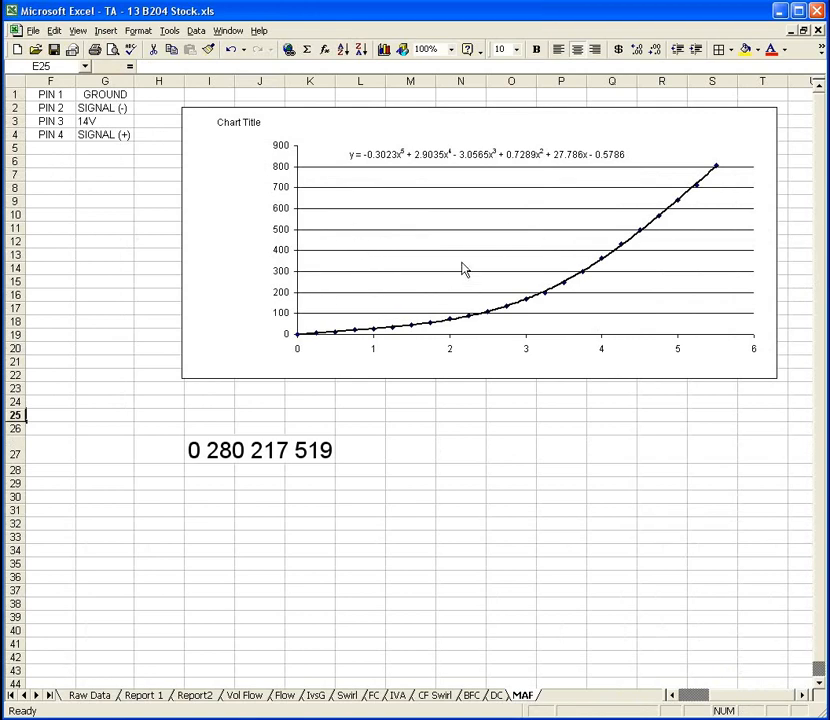
mouse_move(322, 194)
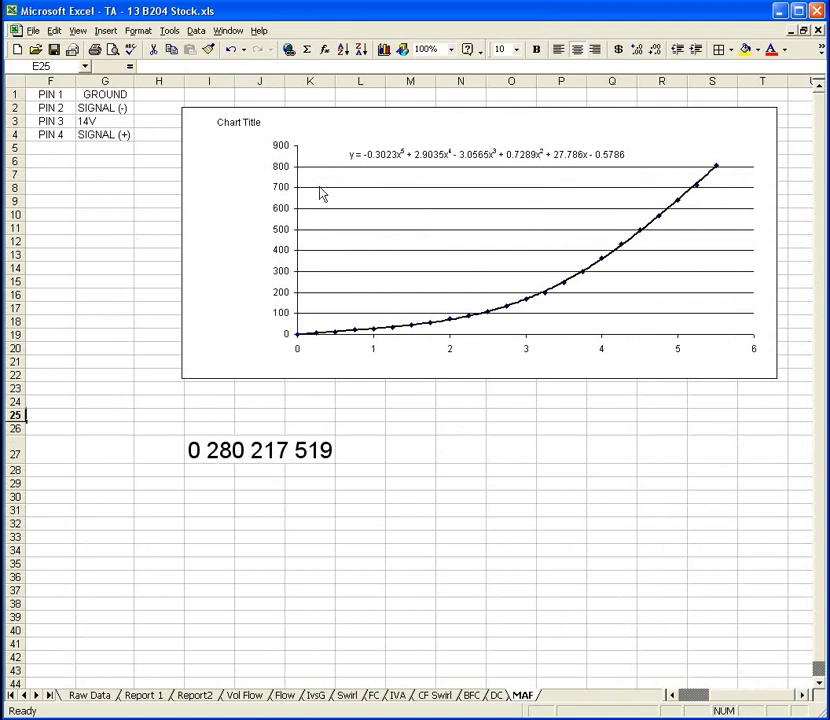
mouse_move(688, 192)
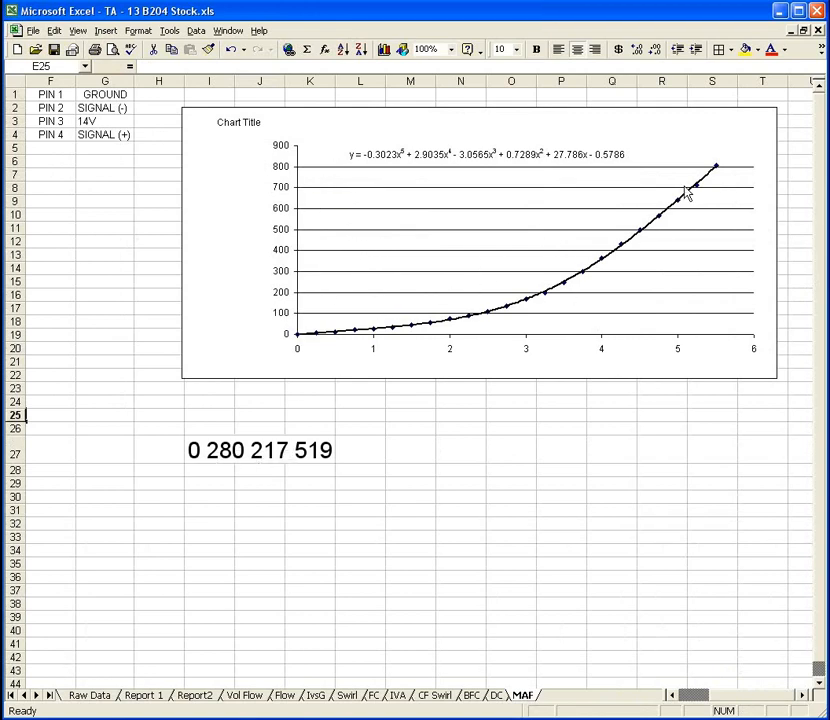
mouse_move(578, 240)
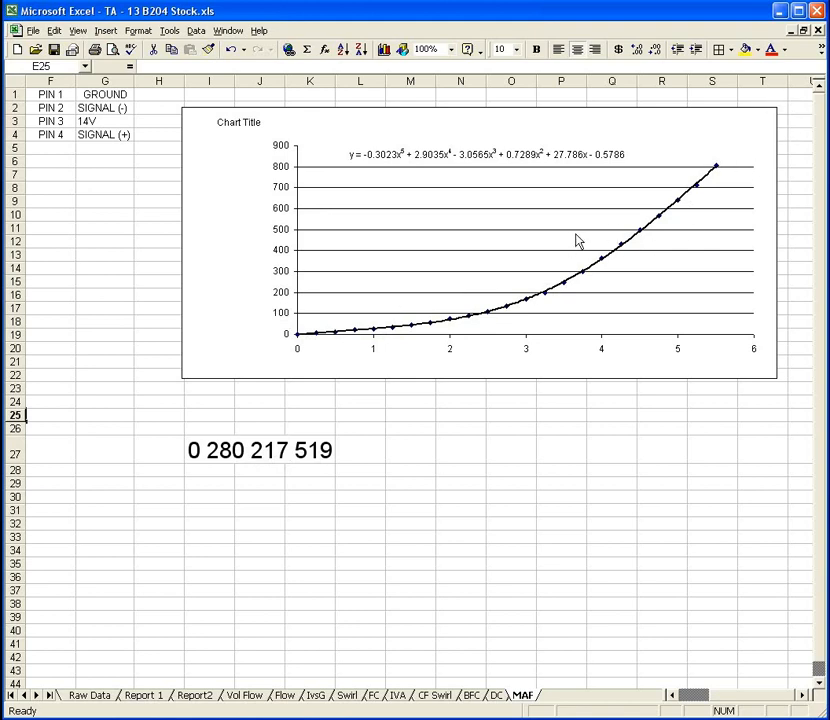
mouse_move(384, 164)
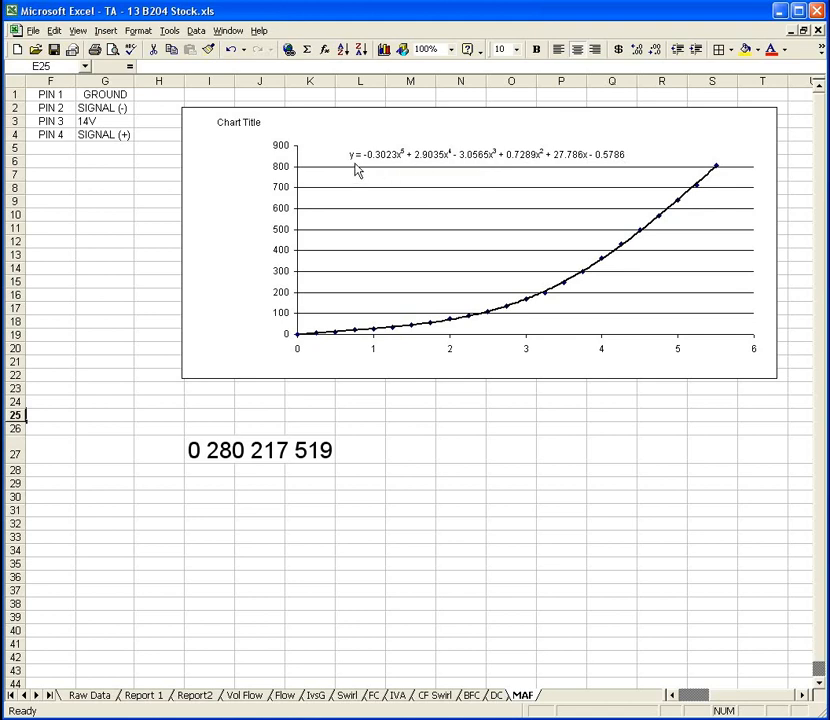
mouse_move(368, 172)
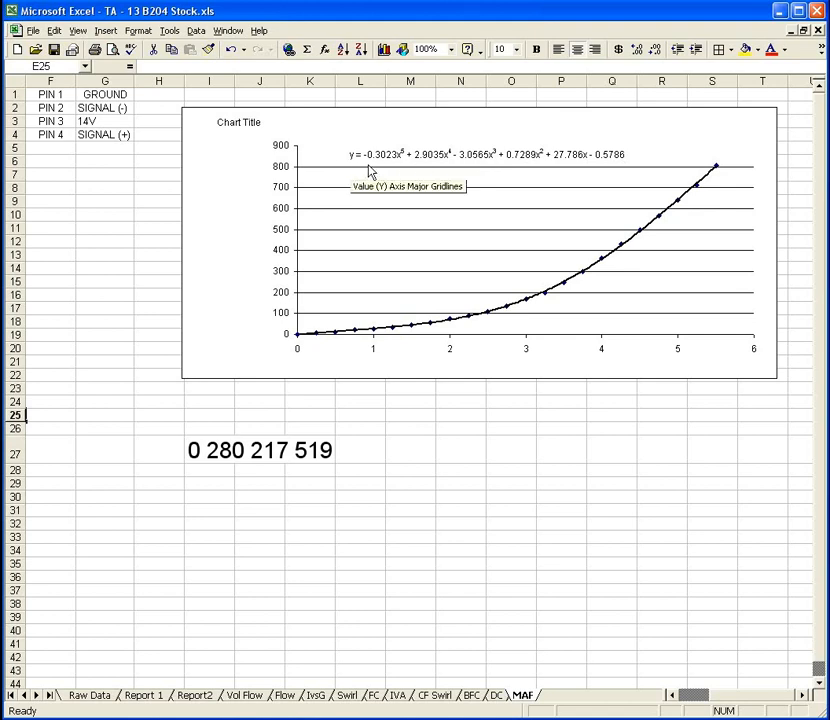
mouse_move(398, 164)
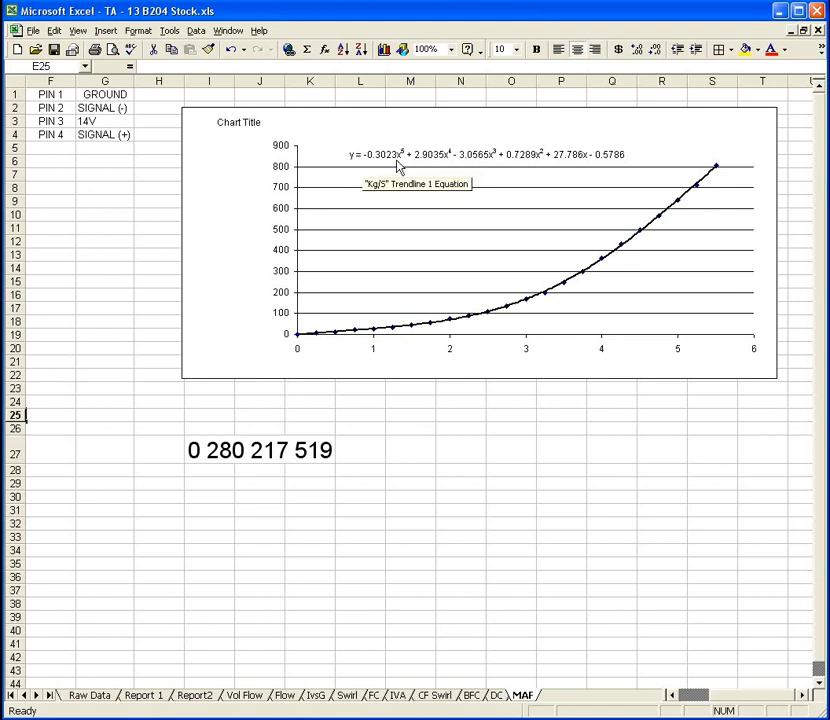
mouse_move(420, 164)
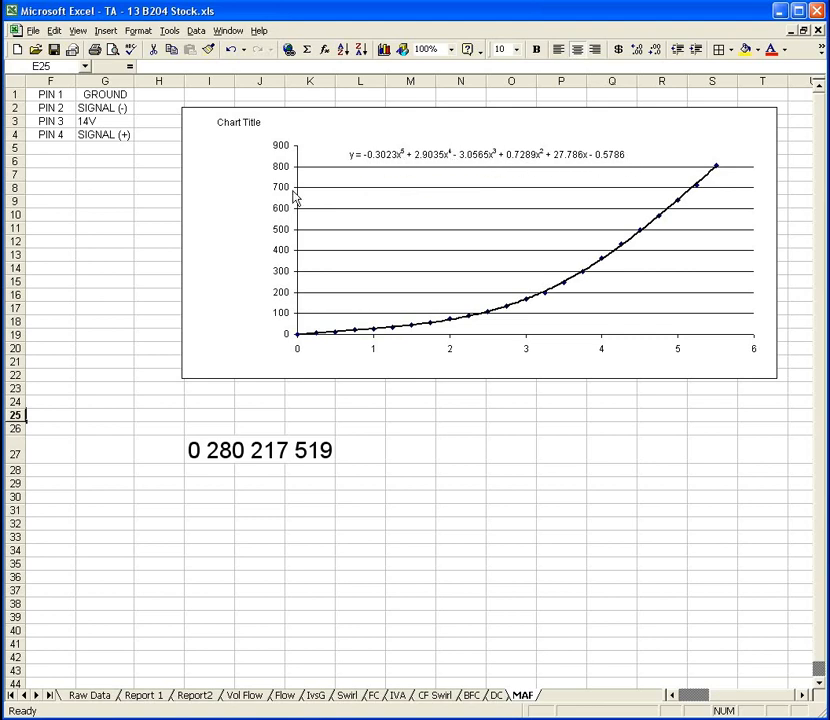
mouse_move(704, 694)
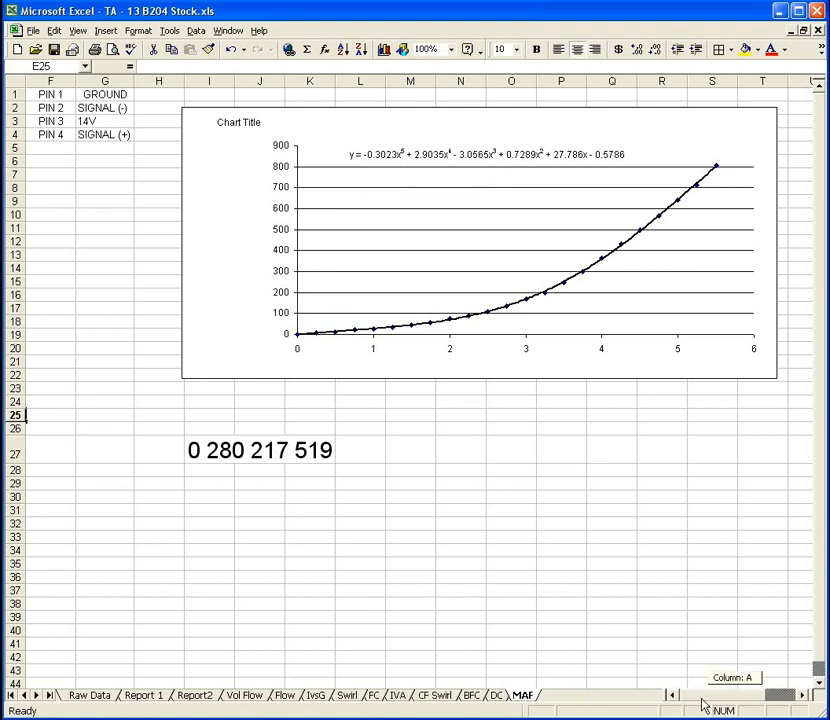
scroll(left, 3)
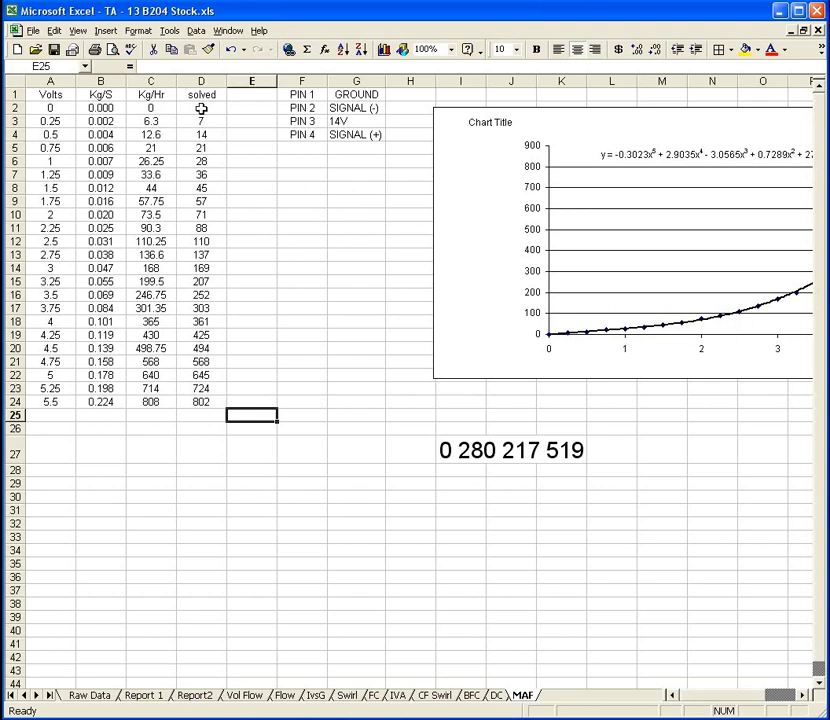
click(200, 108)
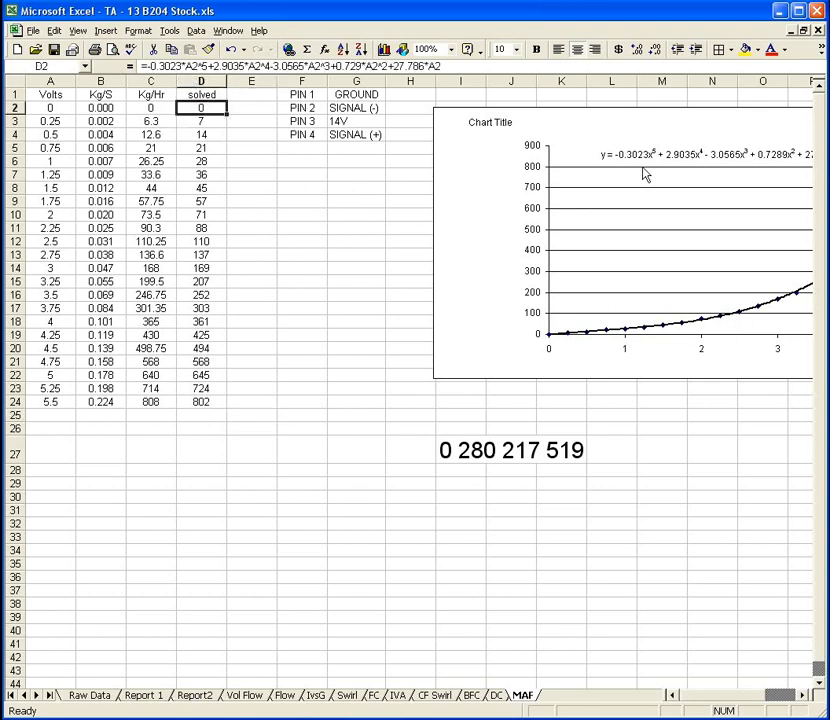
mouse_move(726, 170)
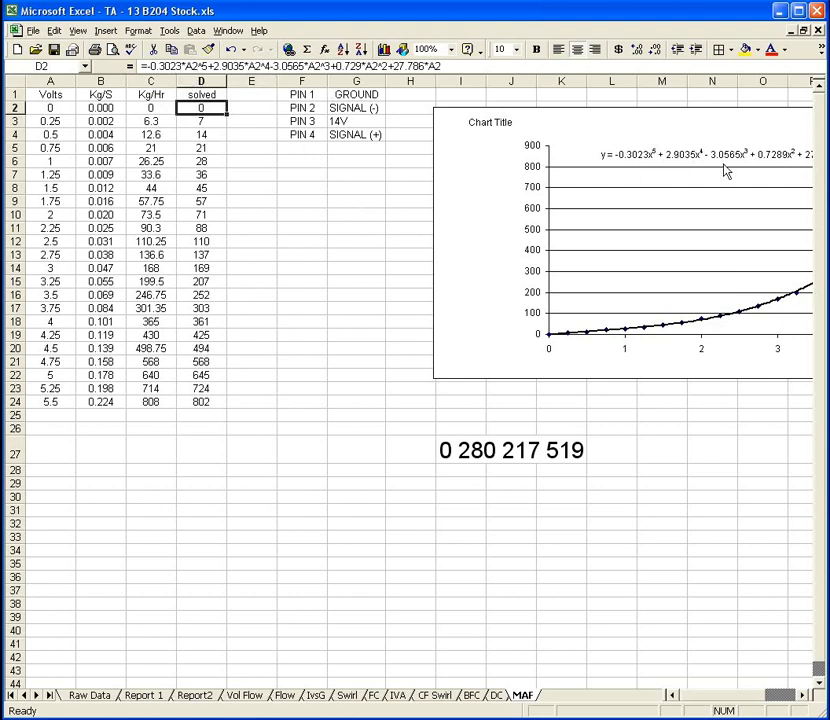
mouse_move(184, 138)
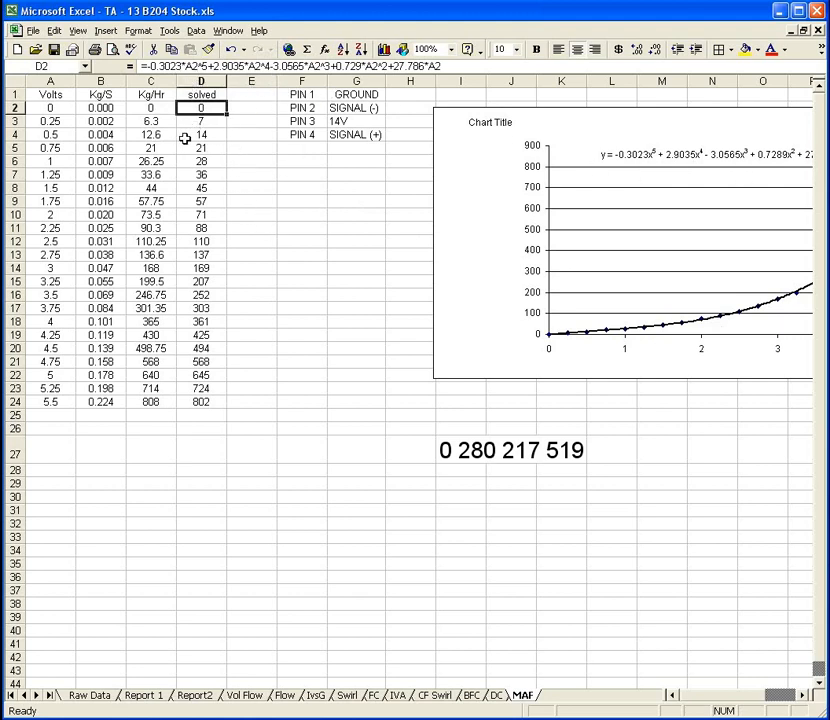
mouse_move(160, 134)
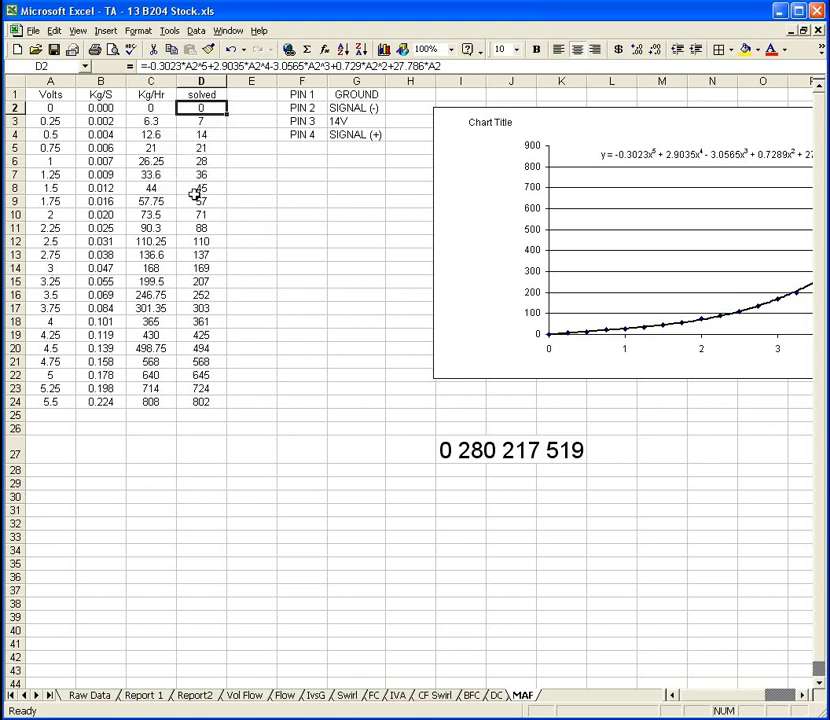
mouse_move(188, 388)
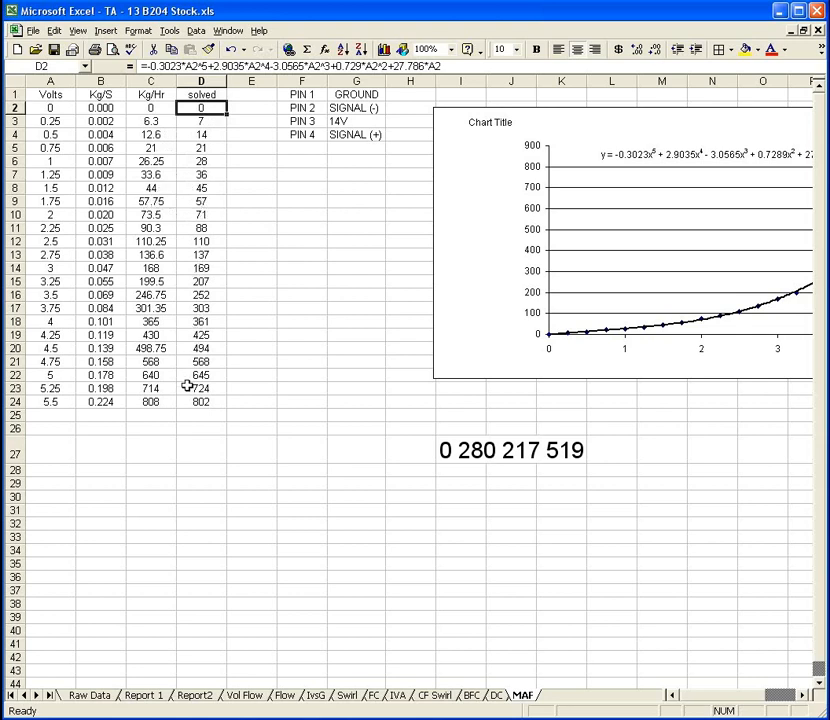
mouse_move(332, 390)
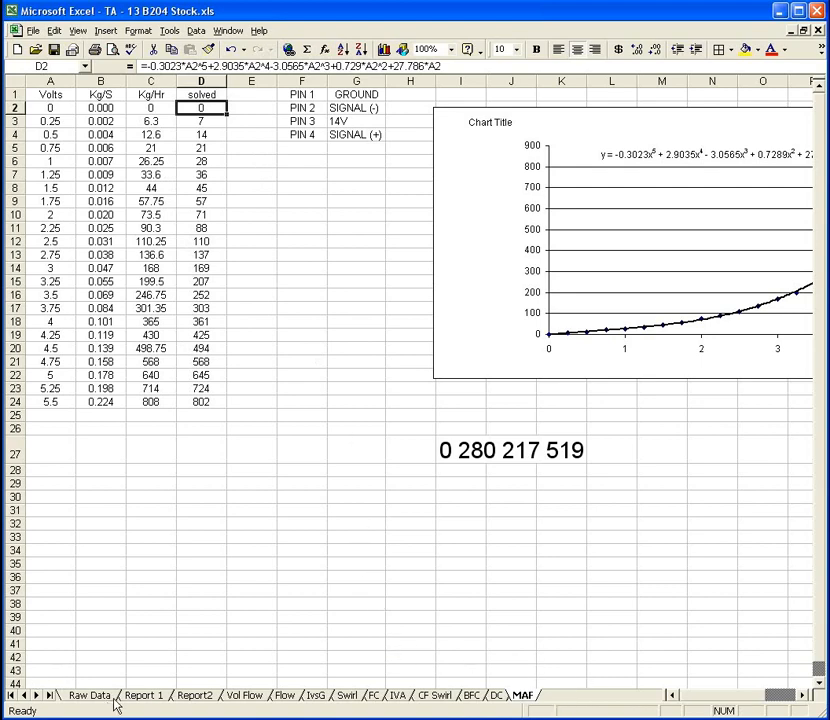
Inspect Report 1's mass air flow formula in D30, then return to the Raw Data sheet.
click(144, 696)
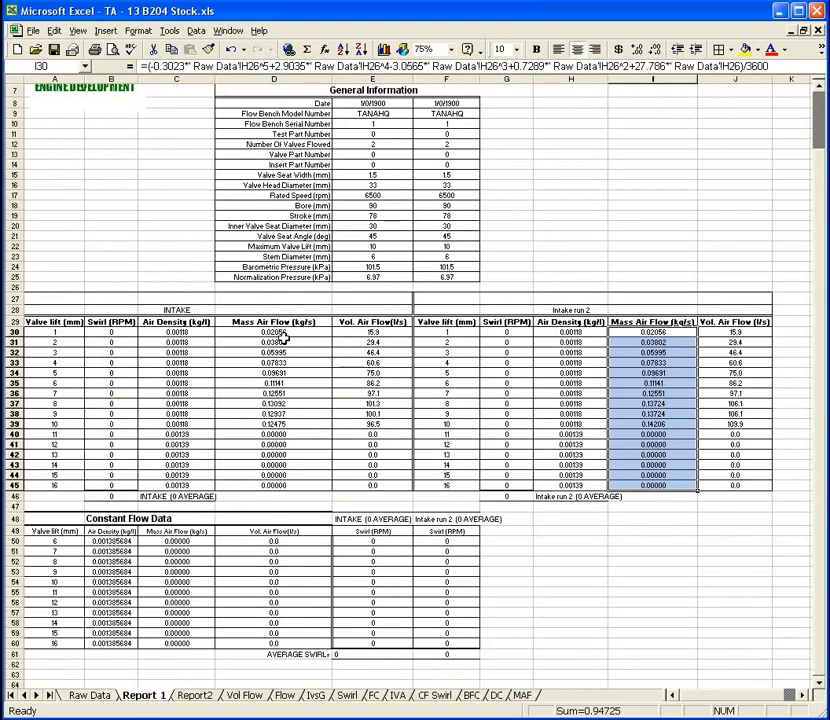
click(272, 332)
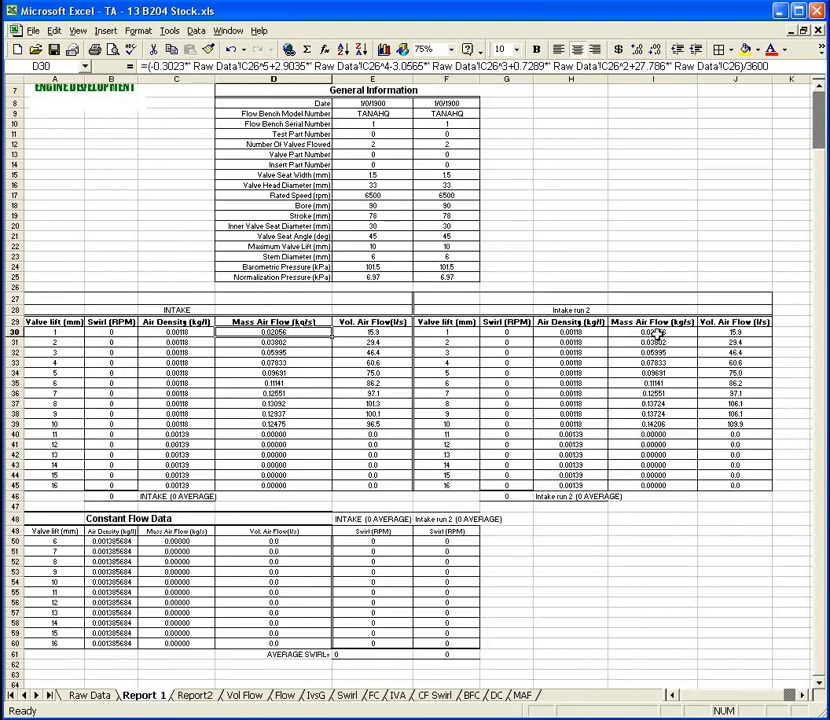
click(88, 696)
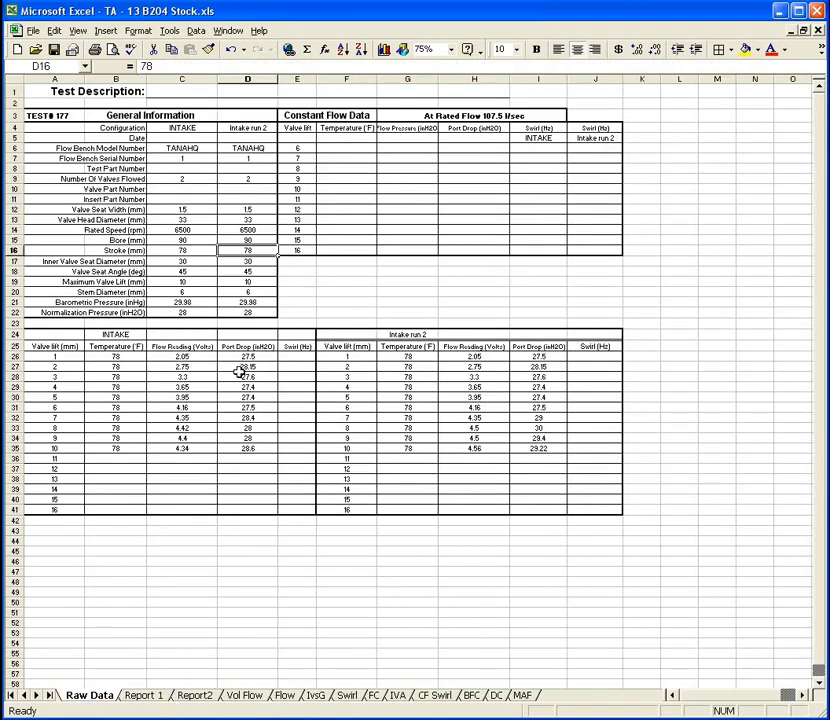
mouse_move(476, 356)
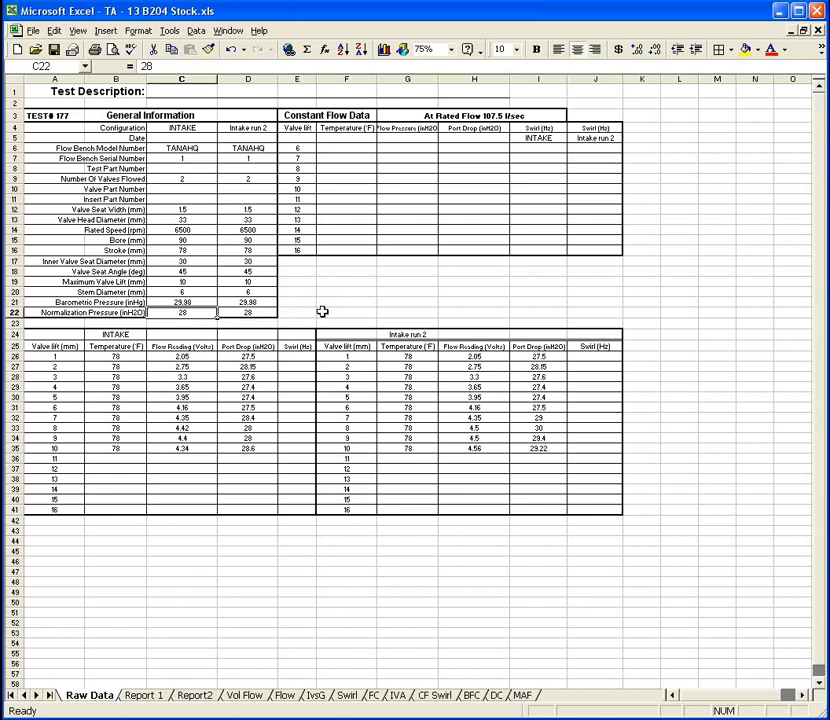
mouse_move(296, 316)
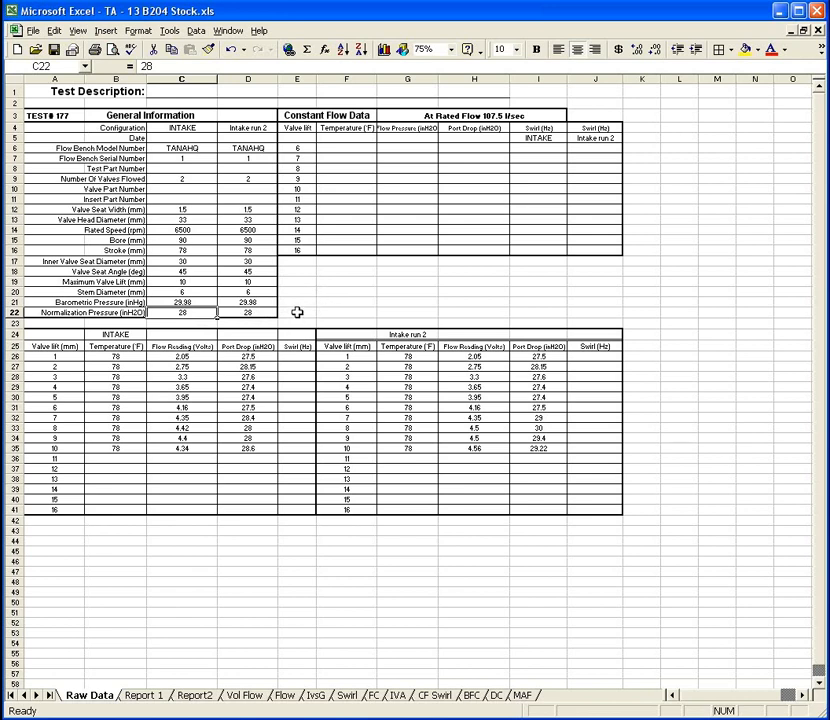
mouse_move(208, 312)
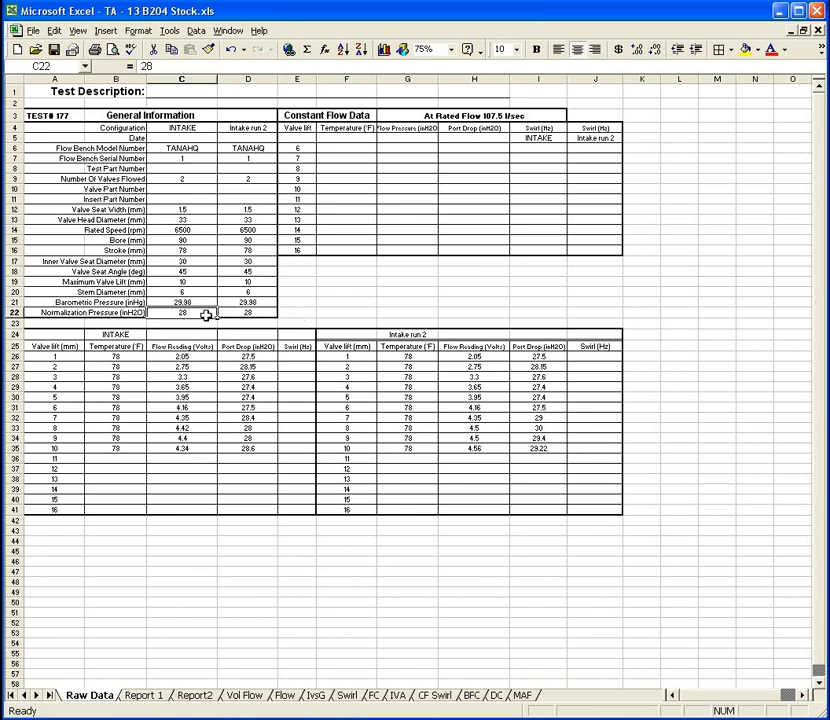
mouse_move(172, 600)
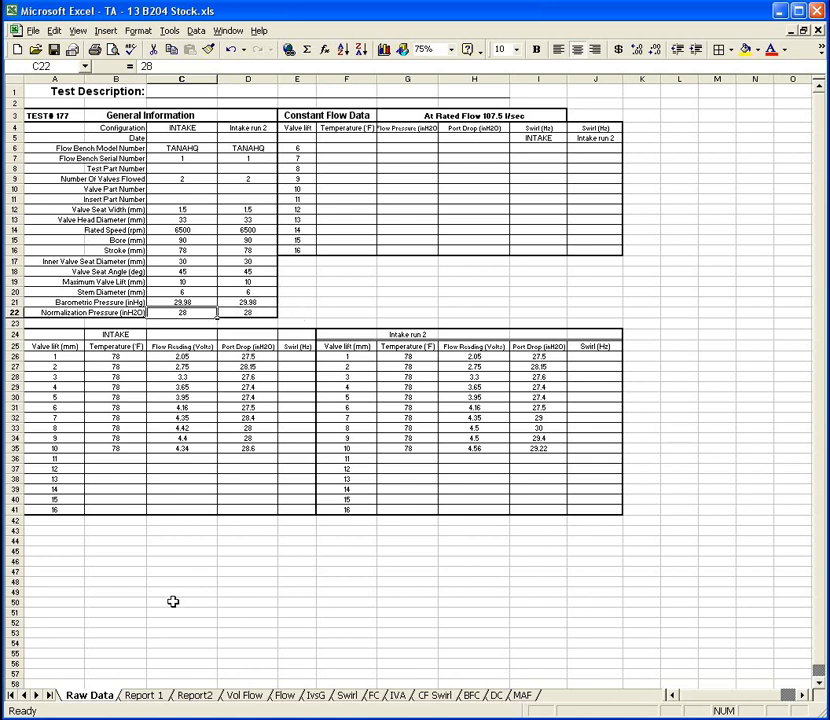
mouse_move(236, 448)
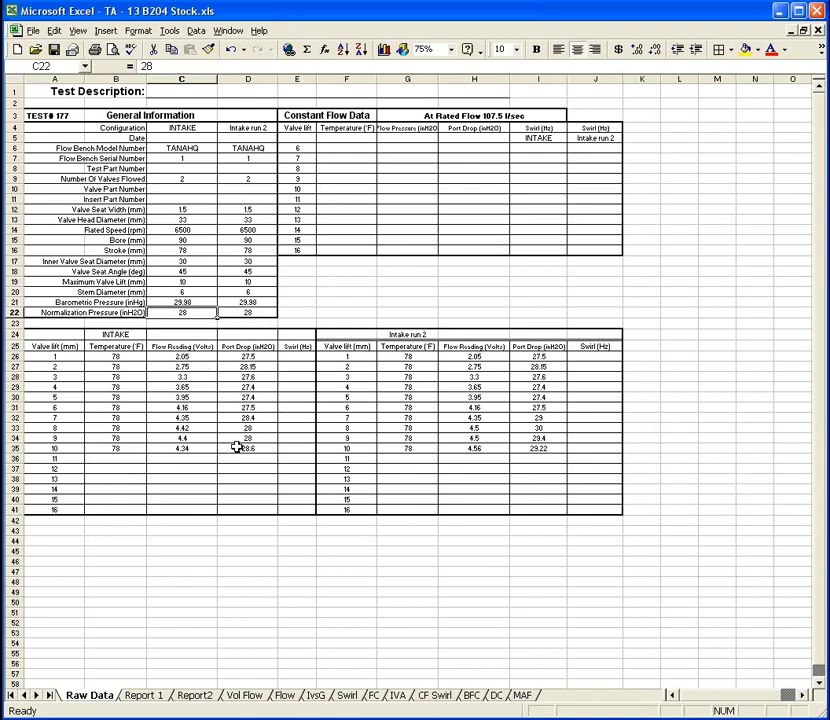